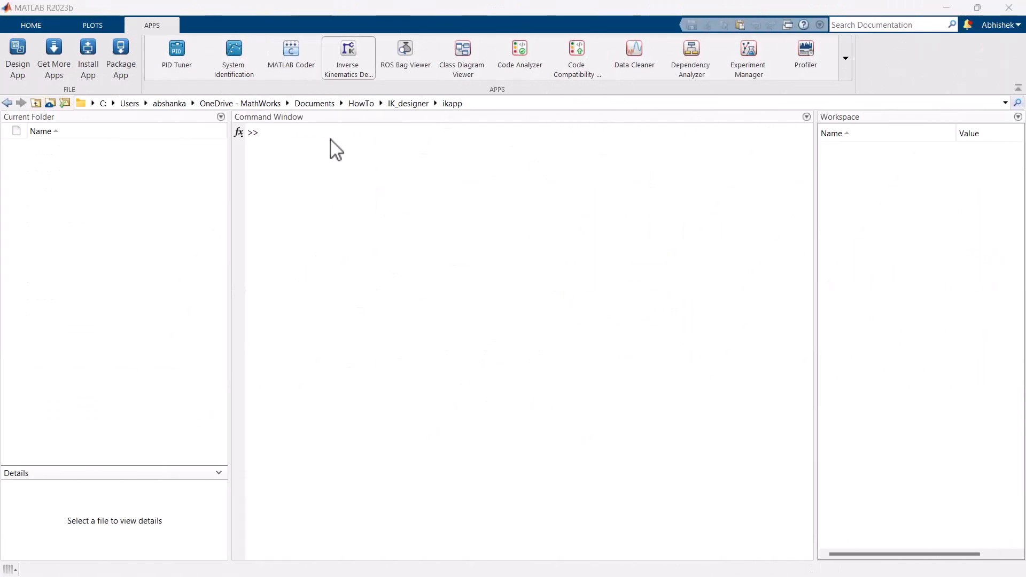
Step: Launch the Inverse Kinematics Designer app from the MATLAB APPS gallery
click(348, 56)
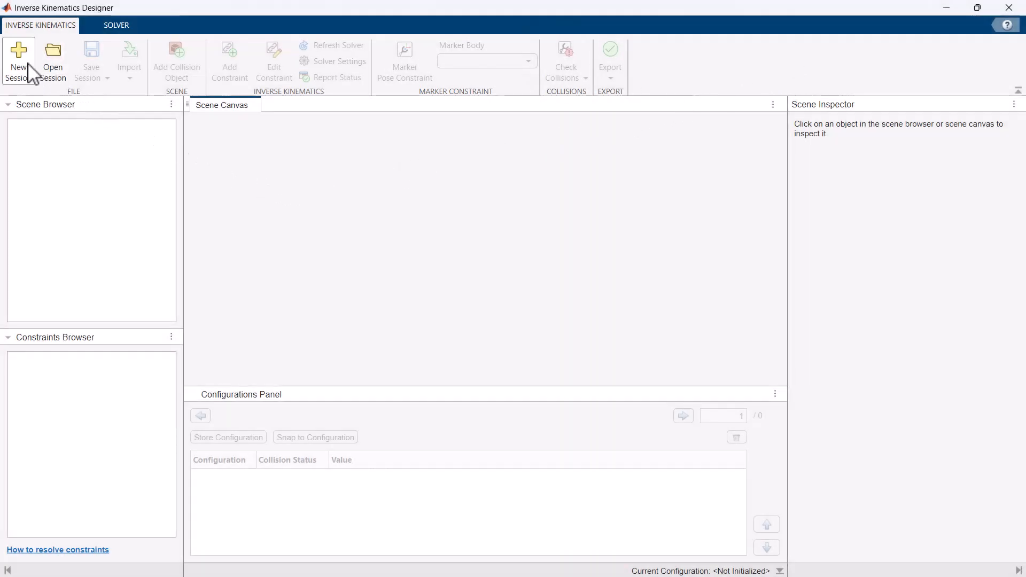
Step: Start a new session using the Universal UR5e rigid body tree and view the robot
click(18, 59)
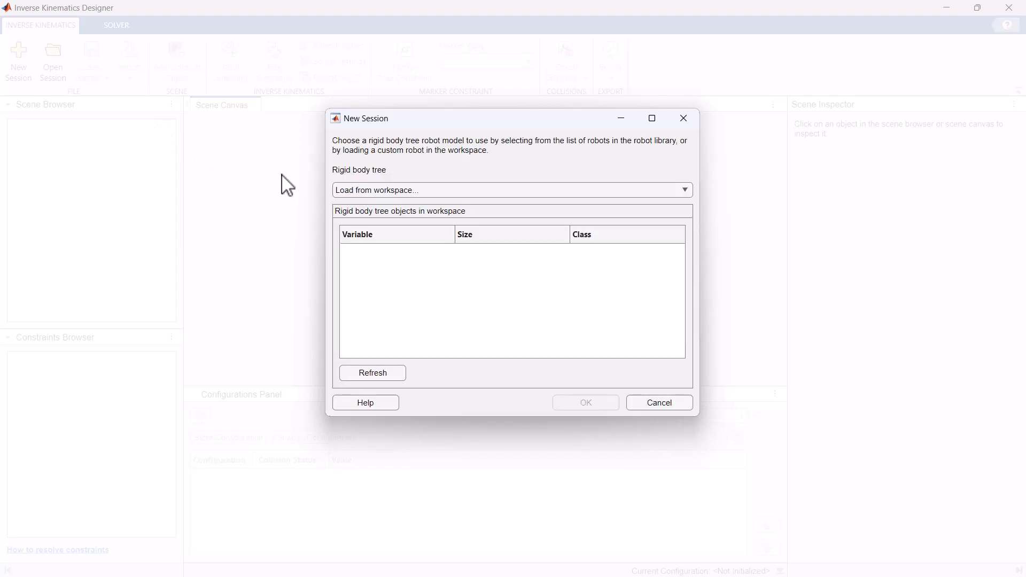
mouse_move(391, 194)
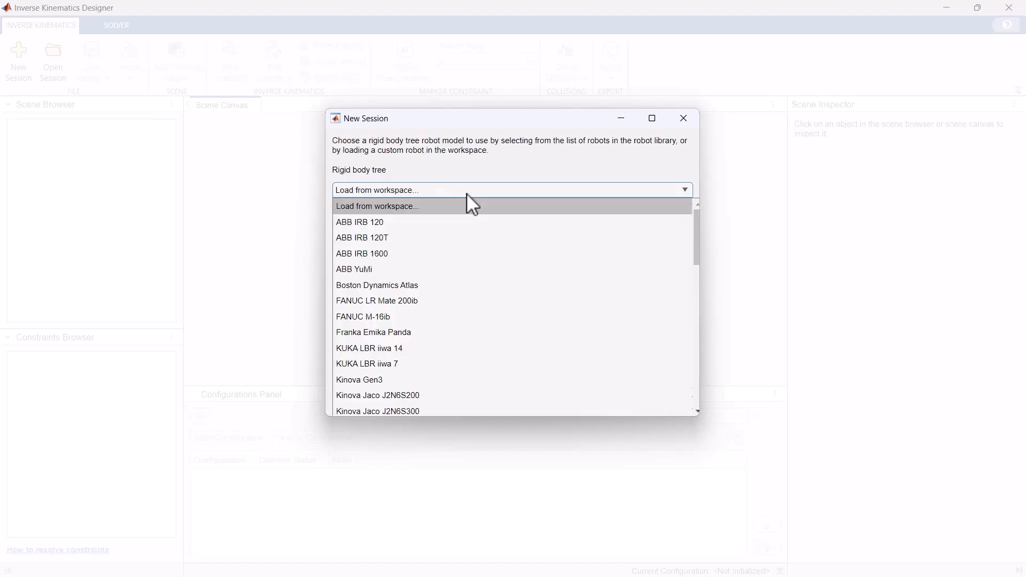
scroll(down, 3)
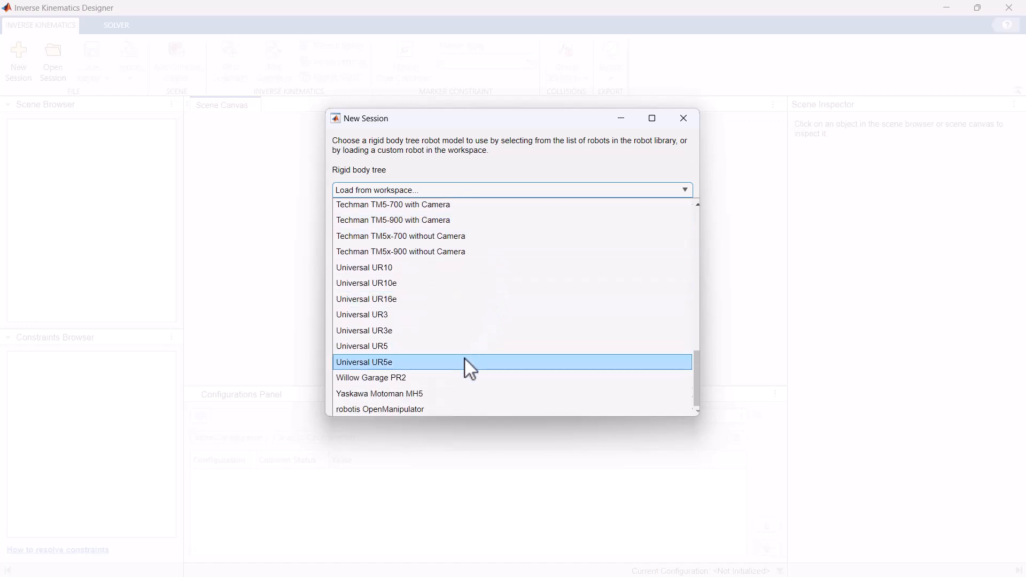
click(365, 363)
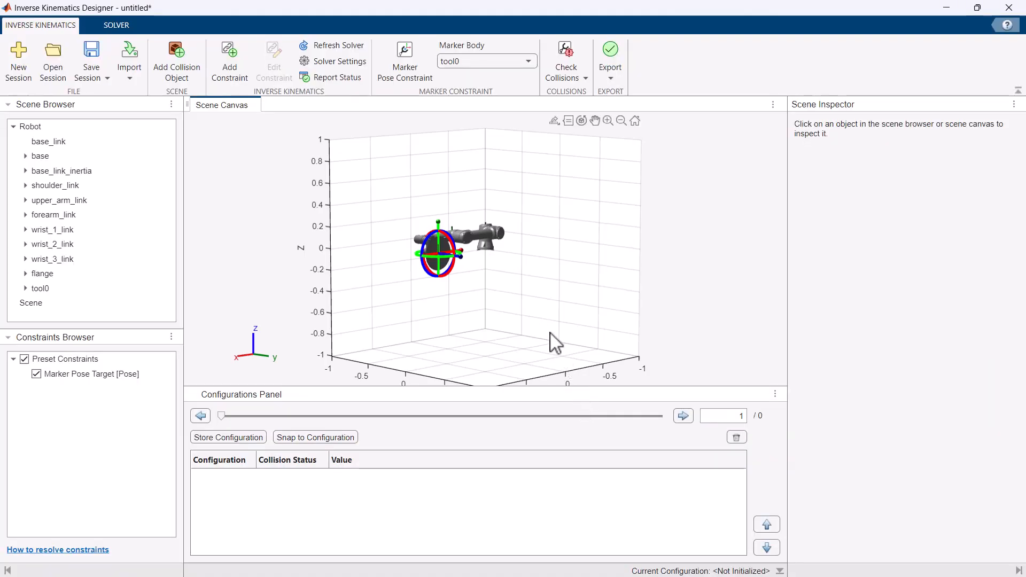
mouse_move(579, 171)
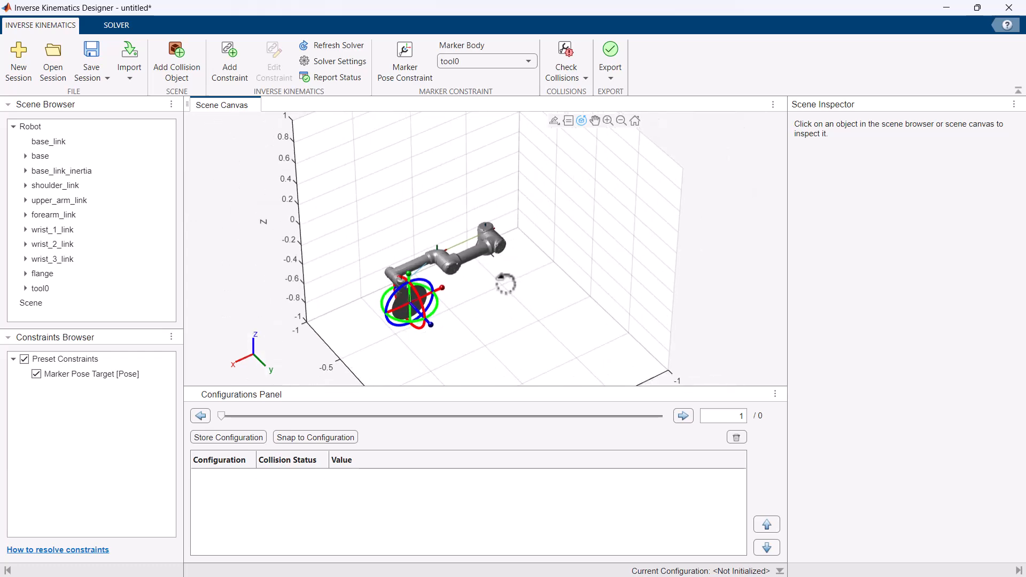
drag(471, 262, 511, 209)
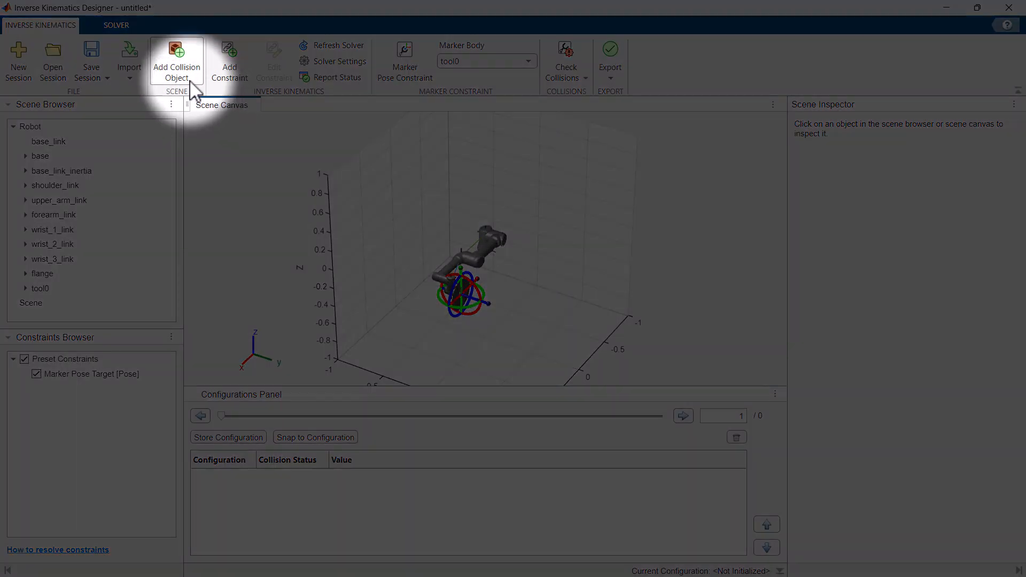
Step: Add all four workspace collision objects (box, partFeeder, platform, toolStationBase) to the scene
click(176, 58)
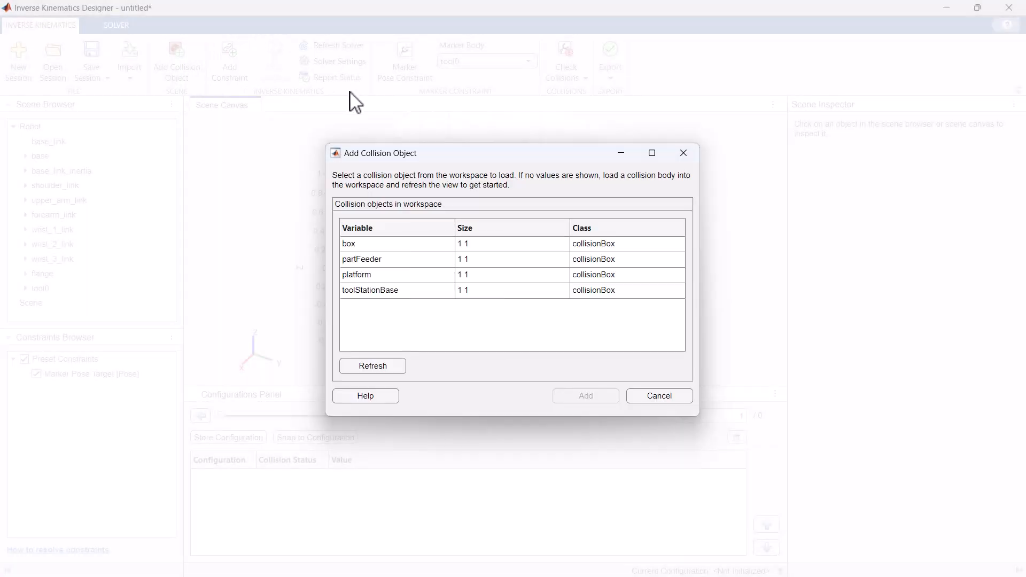
mouse_move(426, 227)
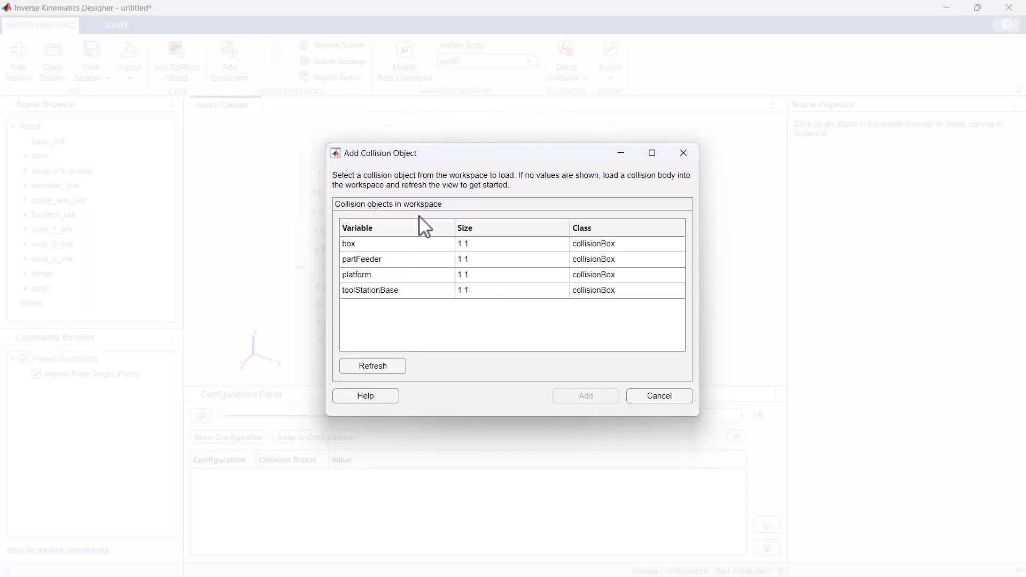
click(361, 259)
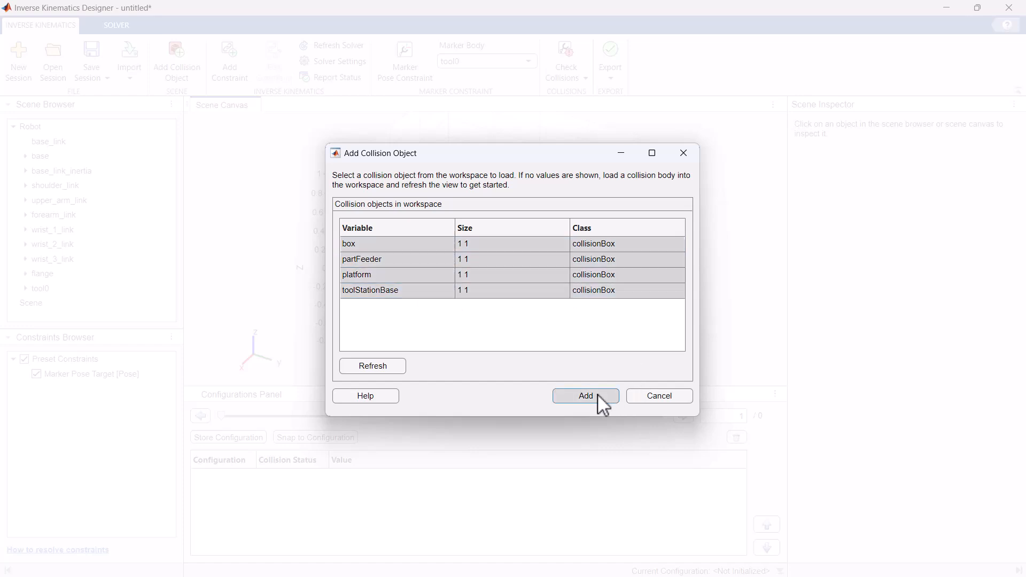
click(585, 395)
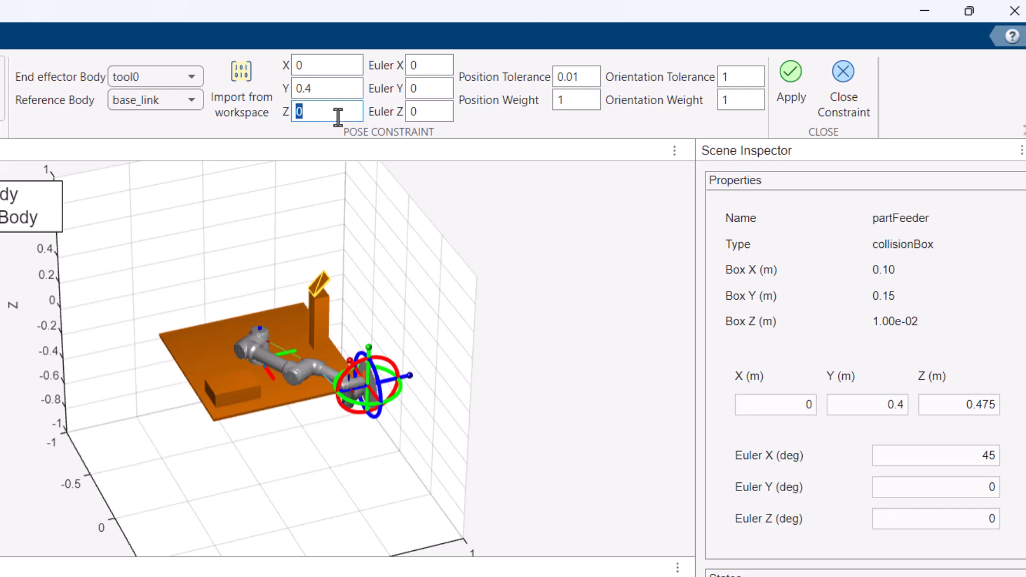
Step: Enter the tool0 pose target Z 0.475 with Euler X 45 and Euler Y -180
text(0.475)
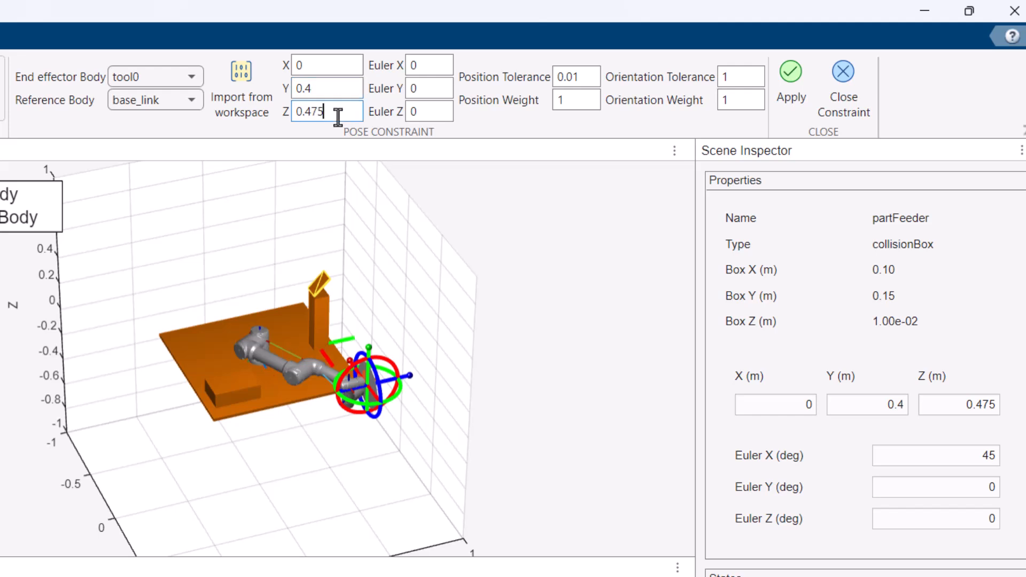
click(435, 64)
text(45)
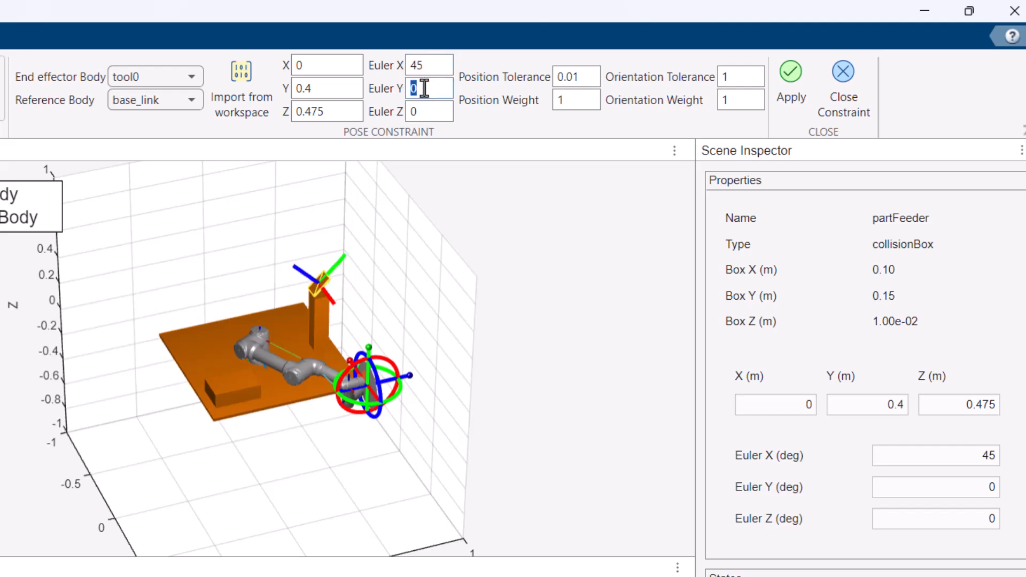
text(-100)
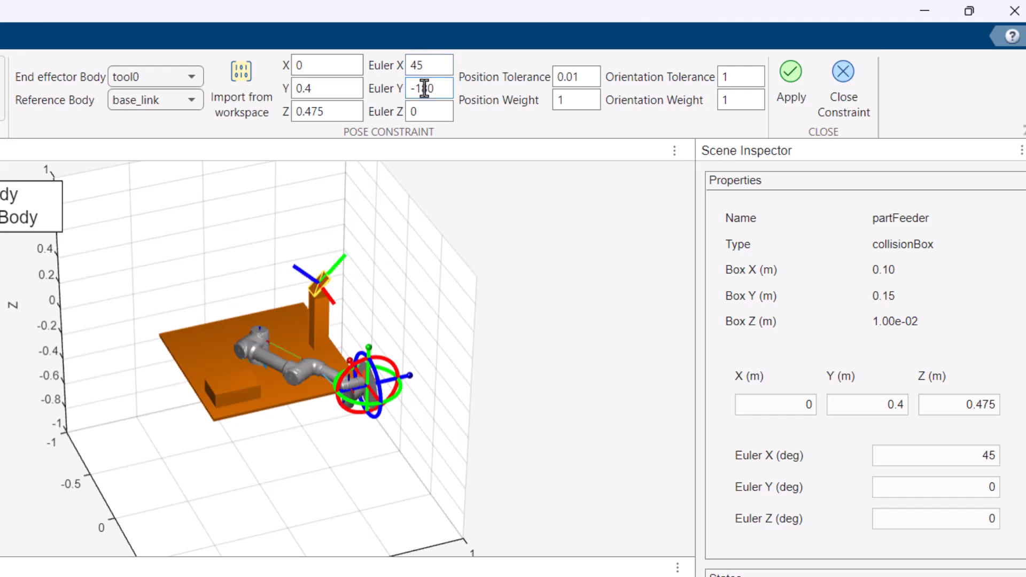
text(-180)
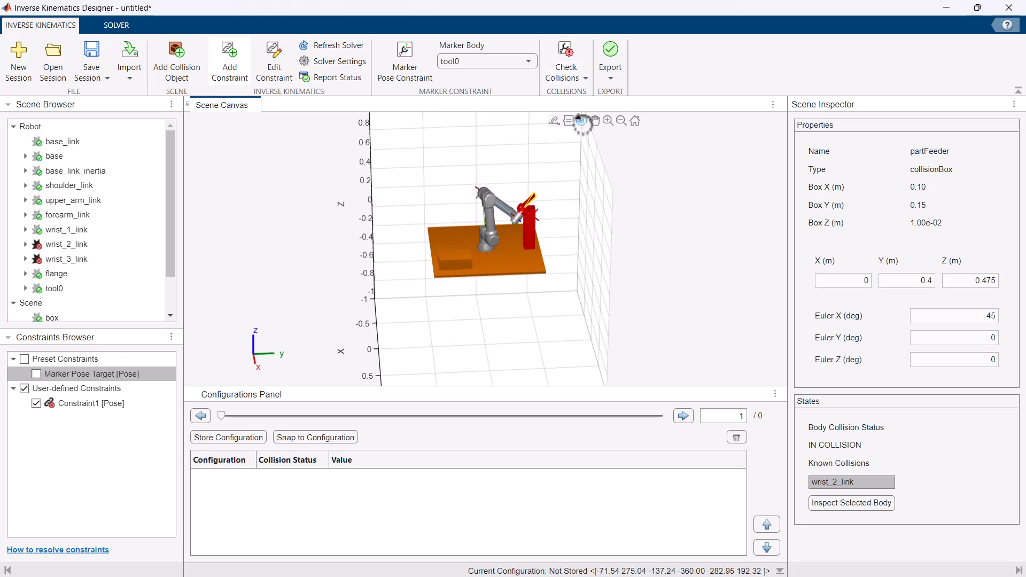
mouse_move(582, 121)
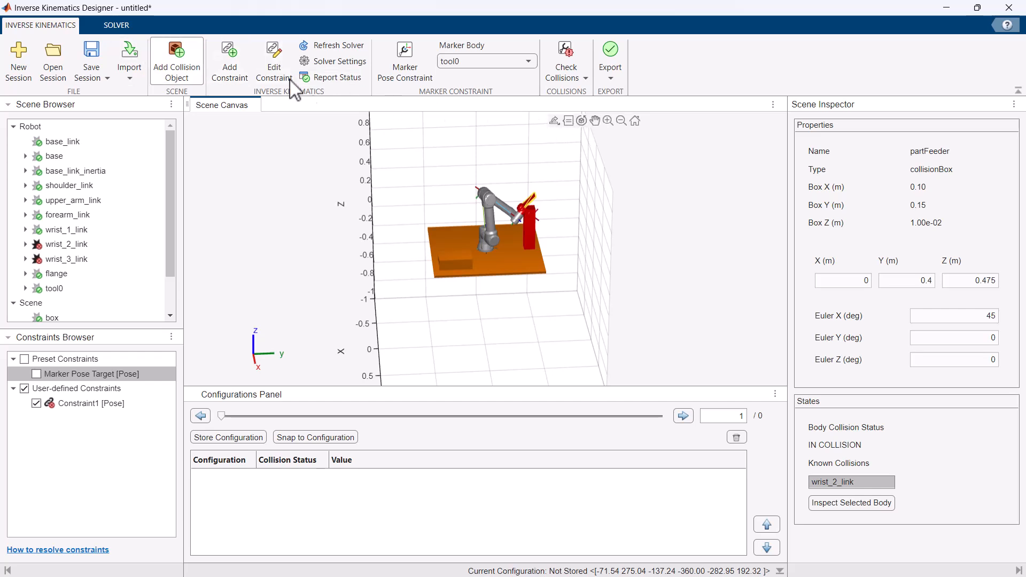
Step: Create a Cartesian bounds constraint with forearm_link as the end effector body
click(229, 58)
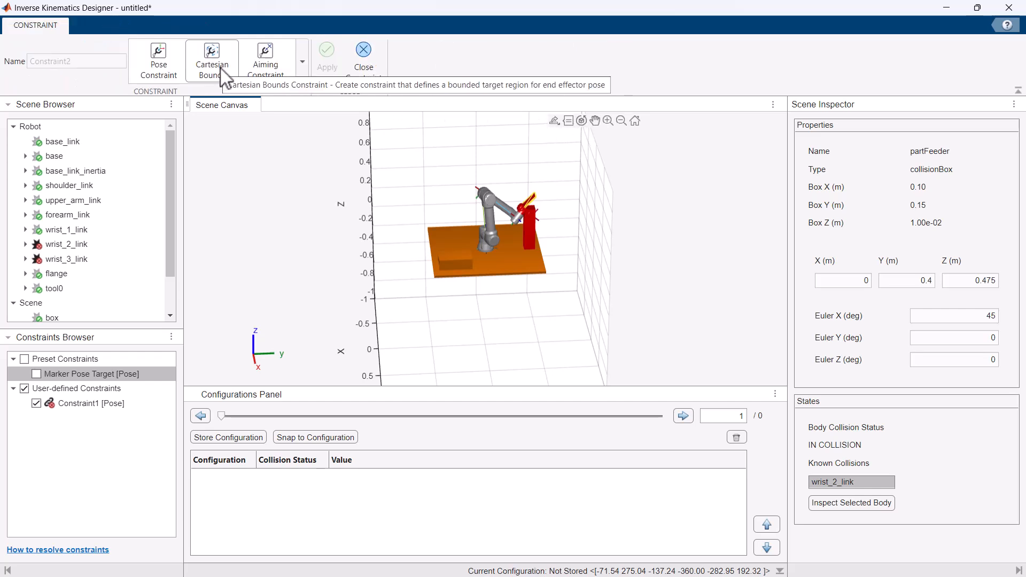
click(212, 59)
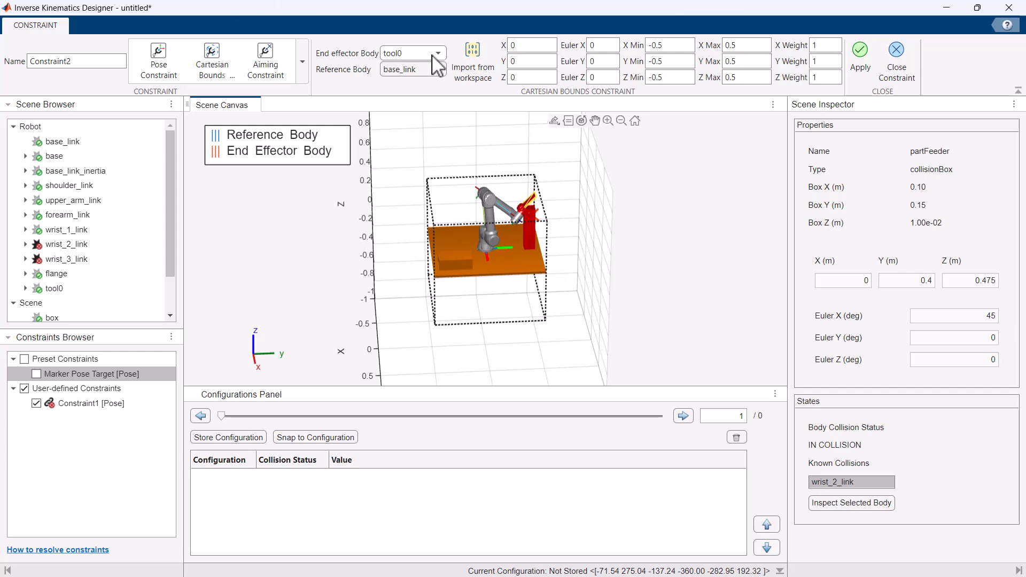
click(436, 54)
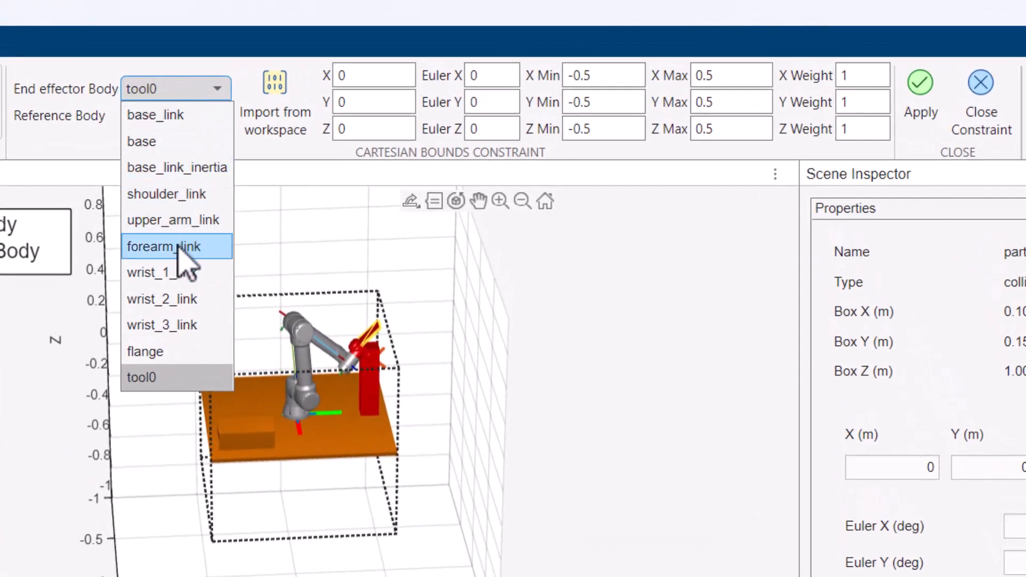
click(163, 247)
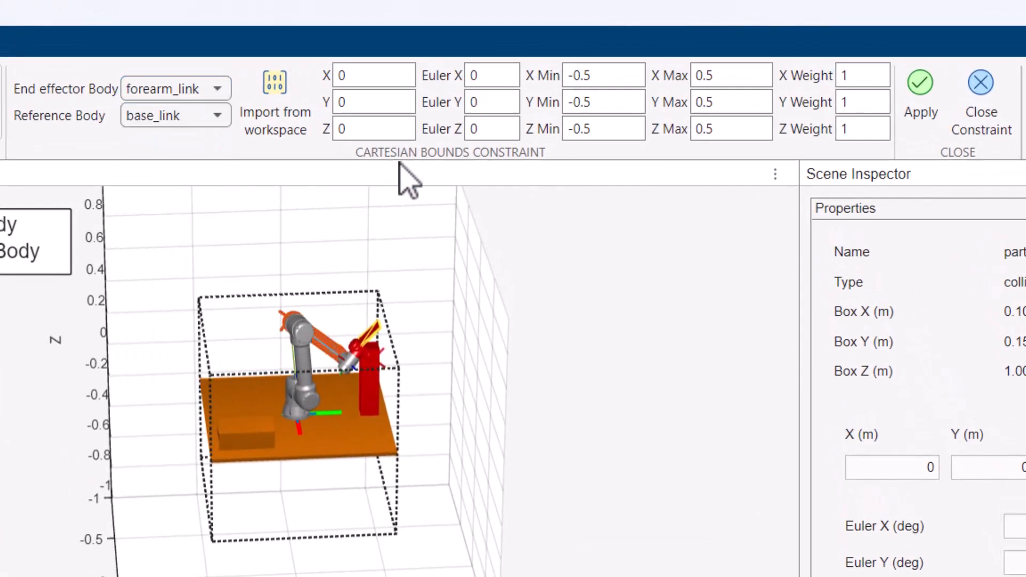
Step: Set Y max 0.35, Z max 1 and Z weight 0, and apply the constraint
click(732, 102)
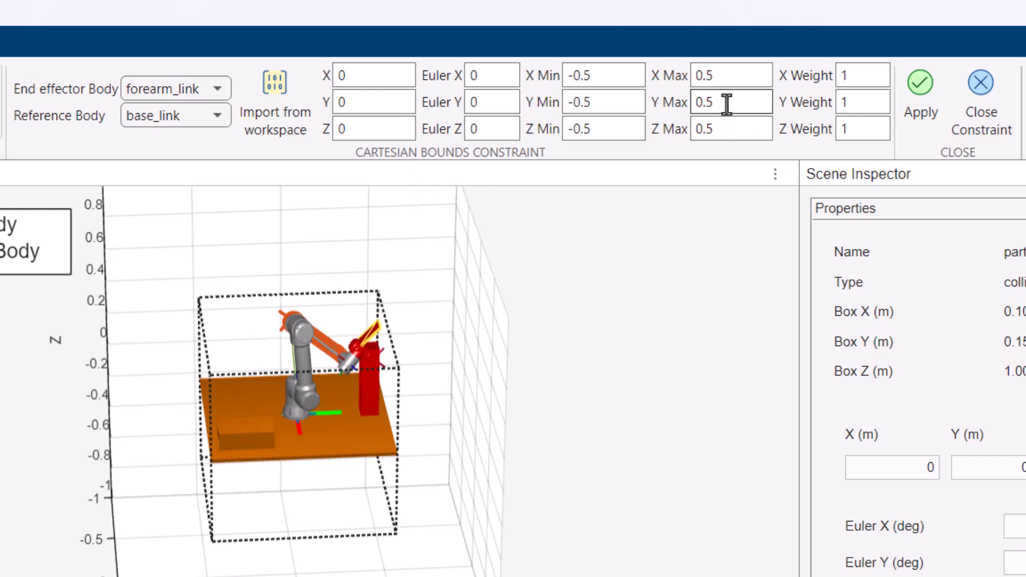
text(0.35)
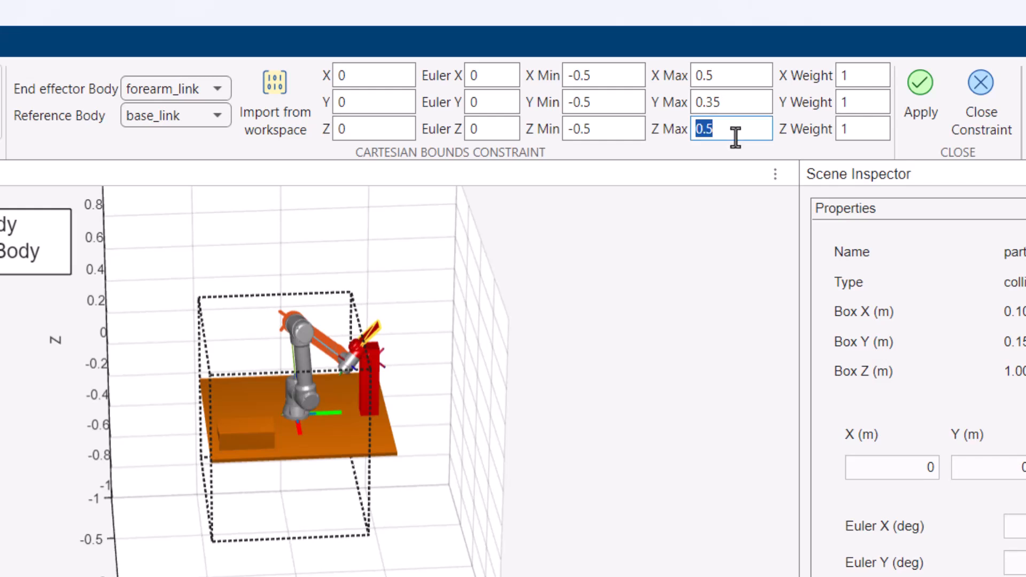
text(1)
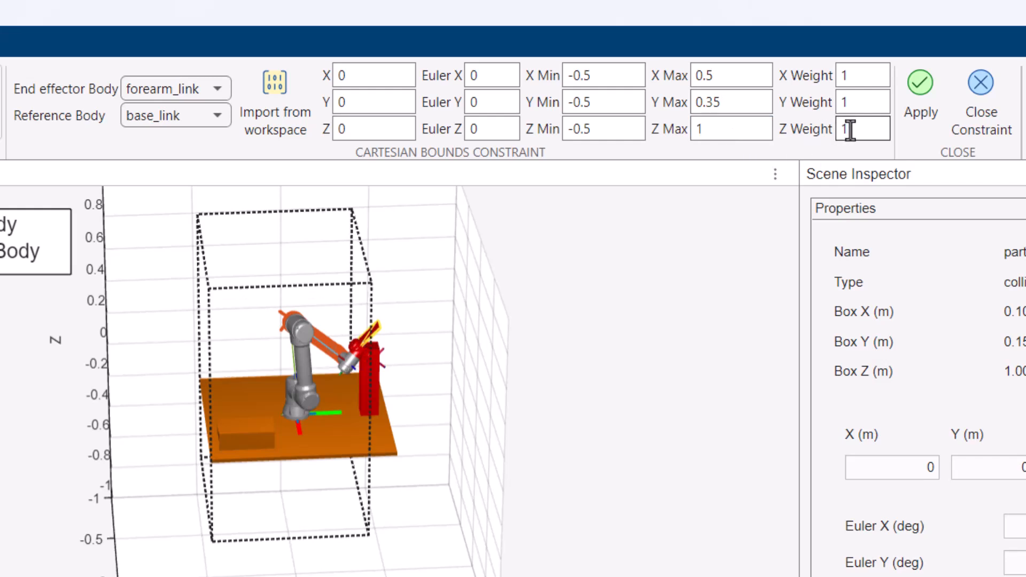
text(0)
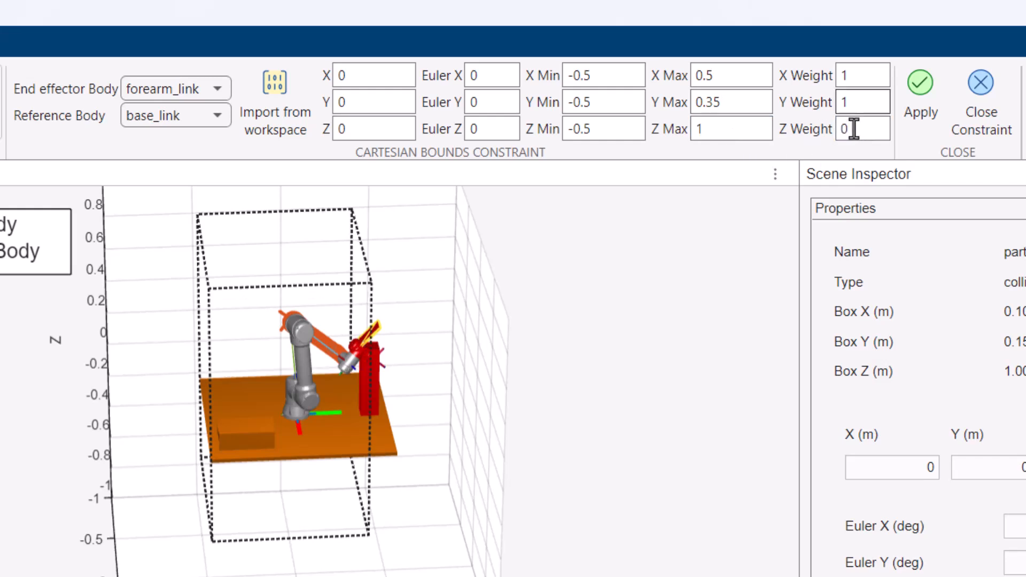
click(921, 85)
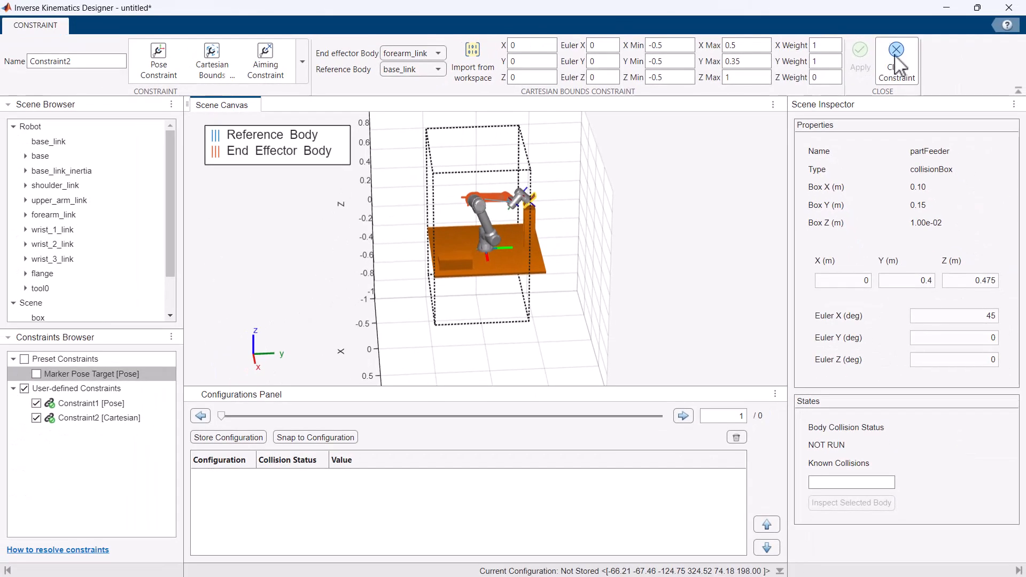
Step: Leave the constraint editor, glance at Solver Settings, and enable the Marker Pose Target constraint
click(896, 59)
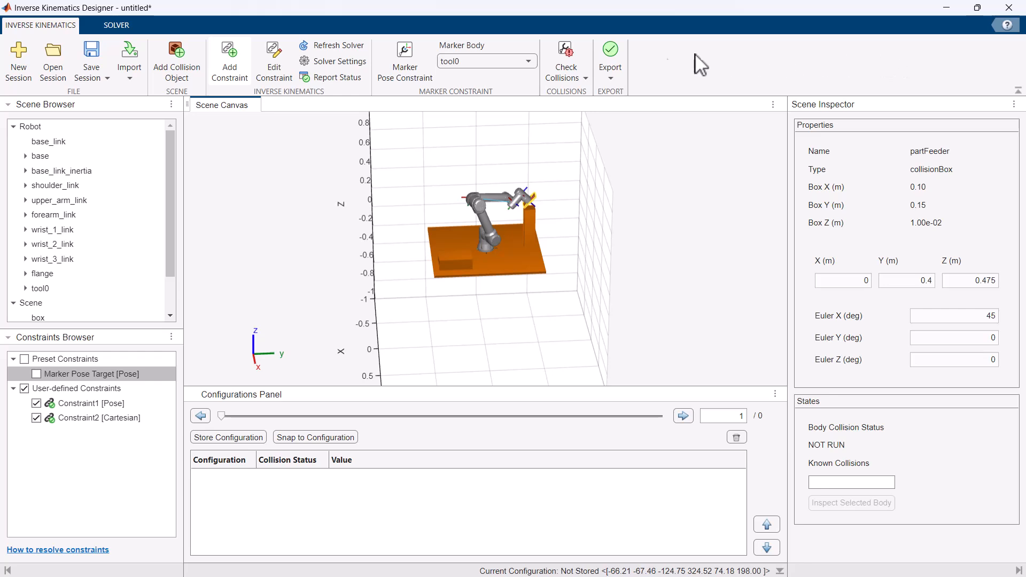
mouse_move(318, 51)
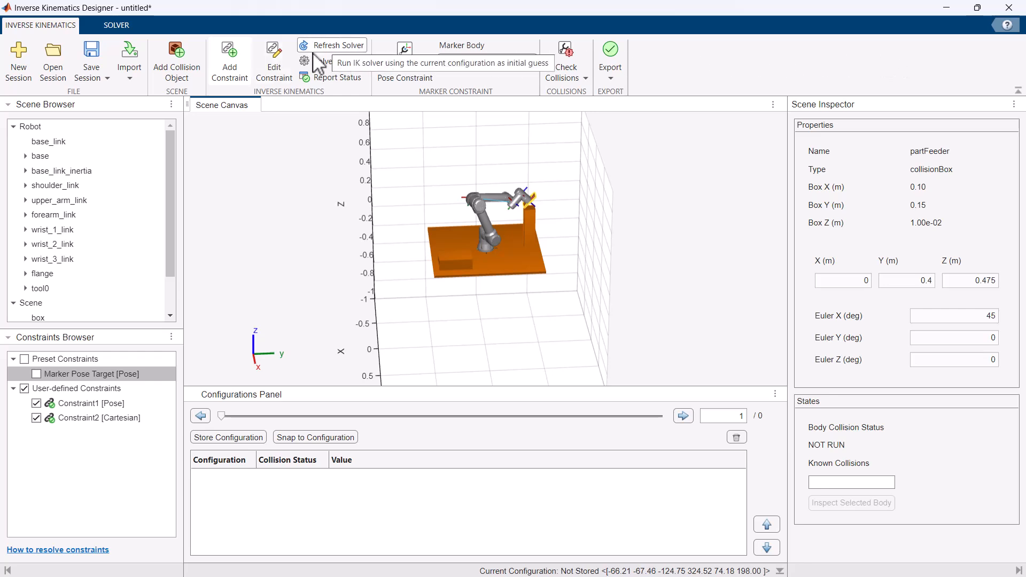
click(116, 24)
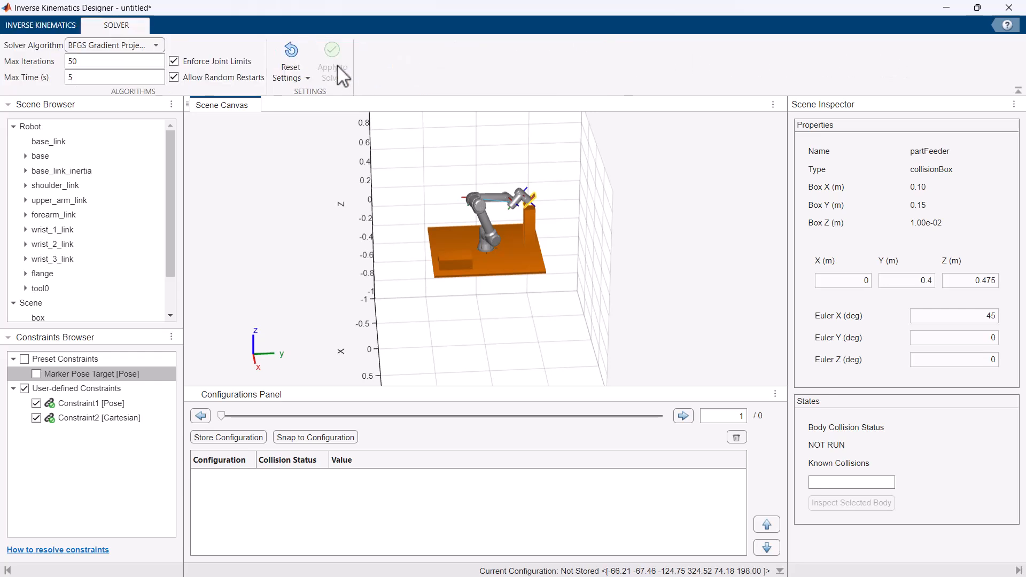
mouse_move(197, 108)
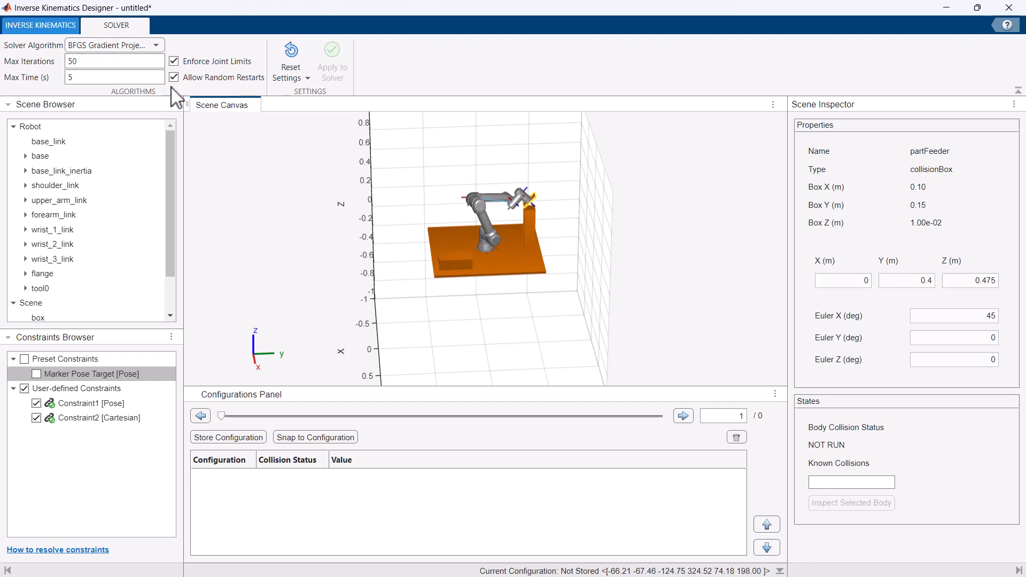
click(39, 24)
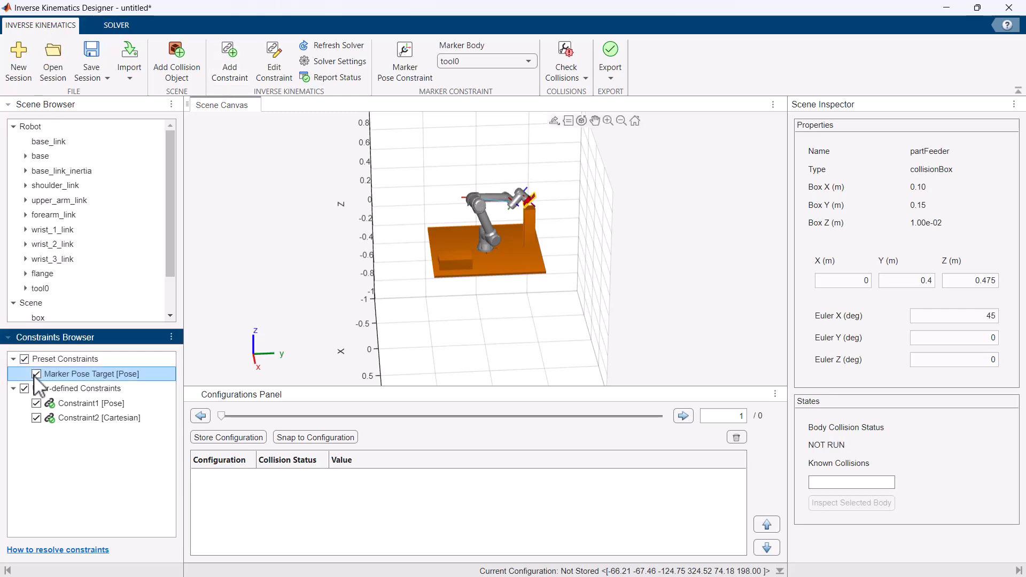
click(36, 375)
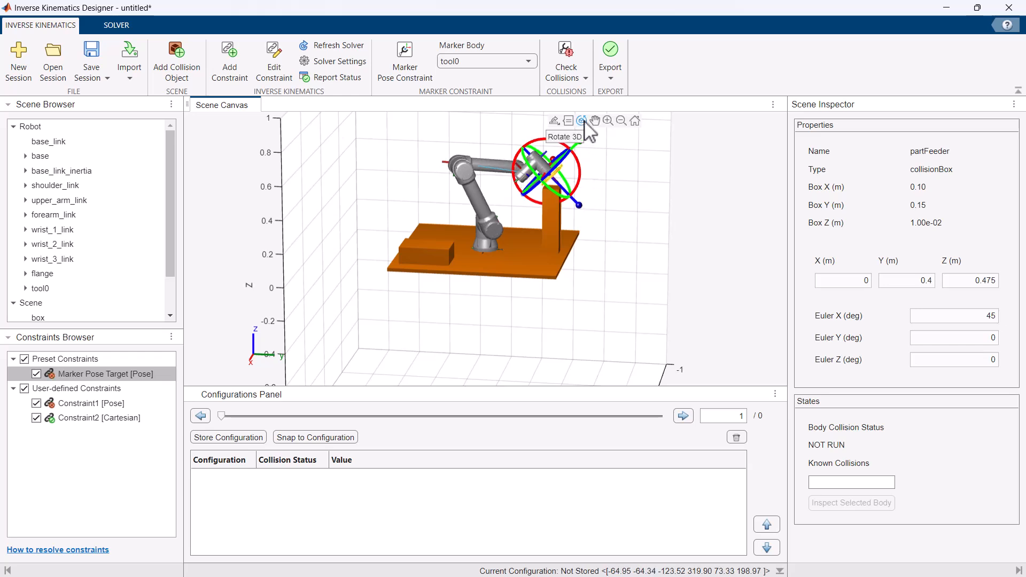
Step: Disable the marker pose target, check collisions, and store the pose as configuration 'Pick up'
click(37, 374)
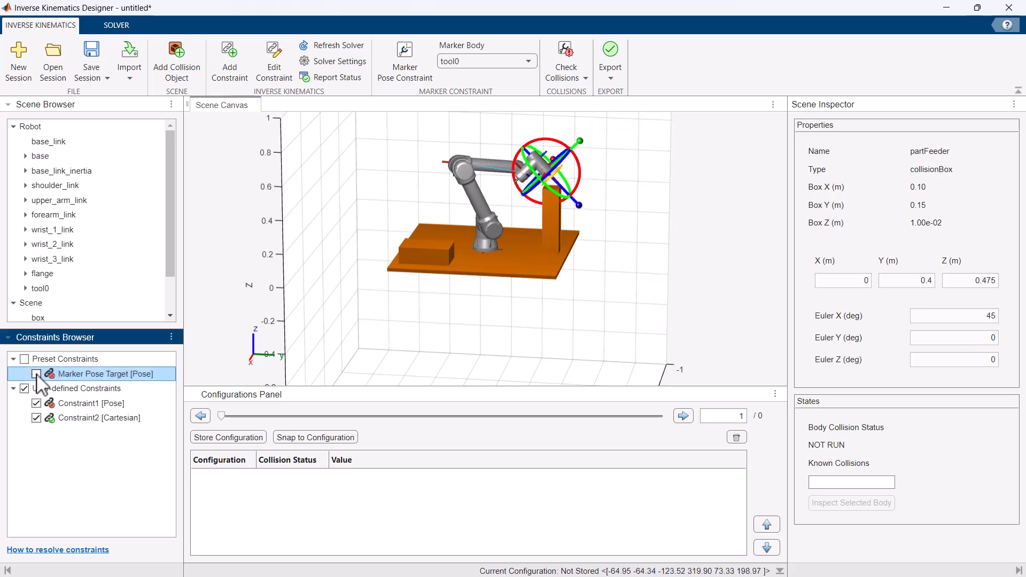
click(36, 375)
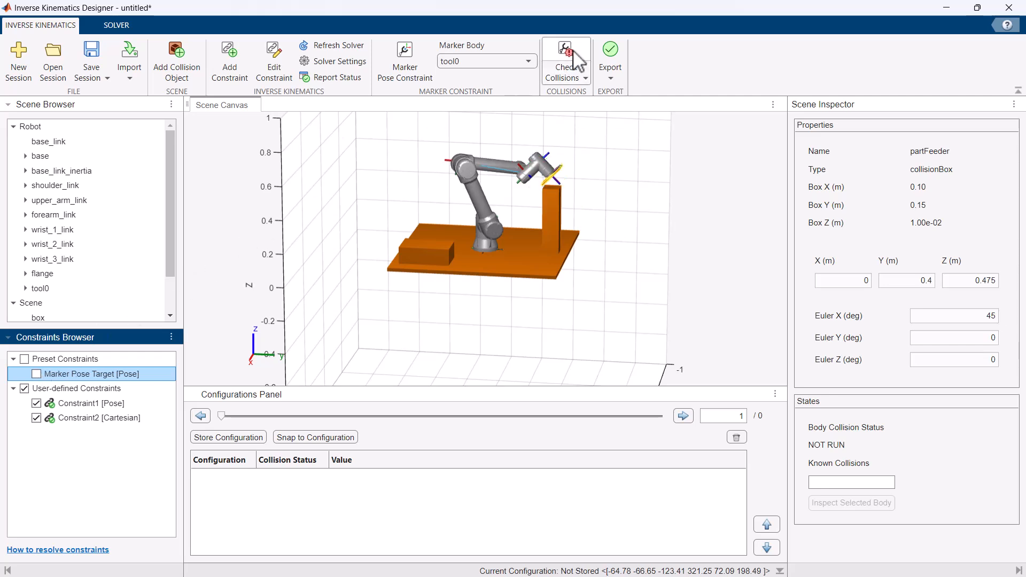
click(565, 56)
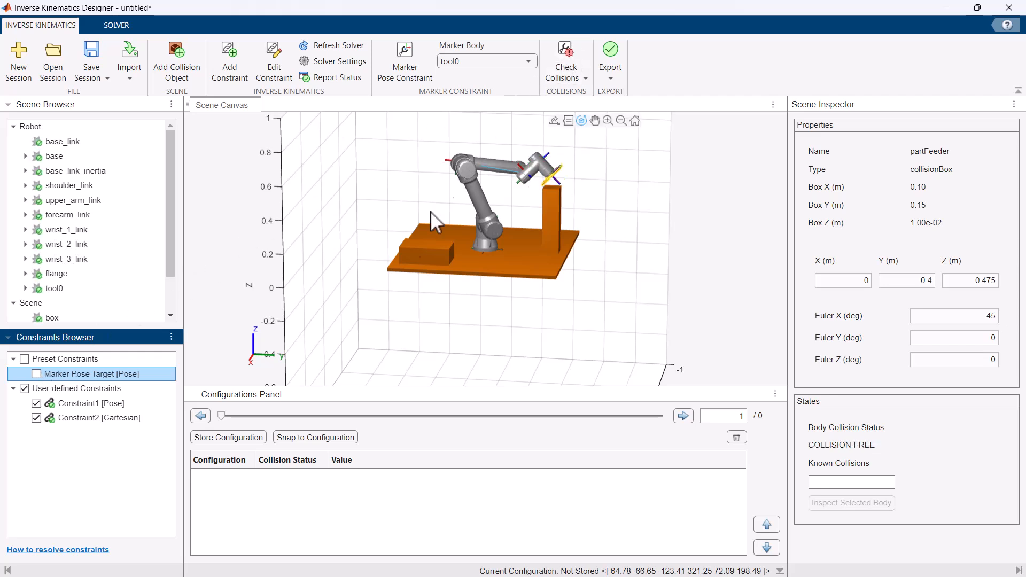
click(228, 437)
text(P)
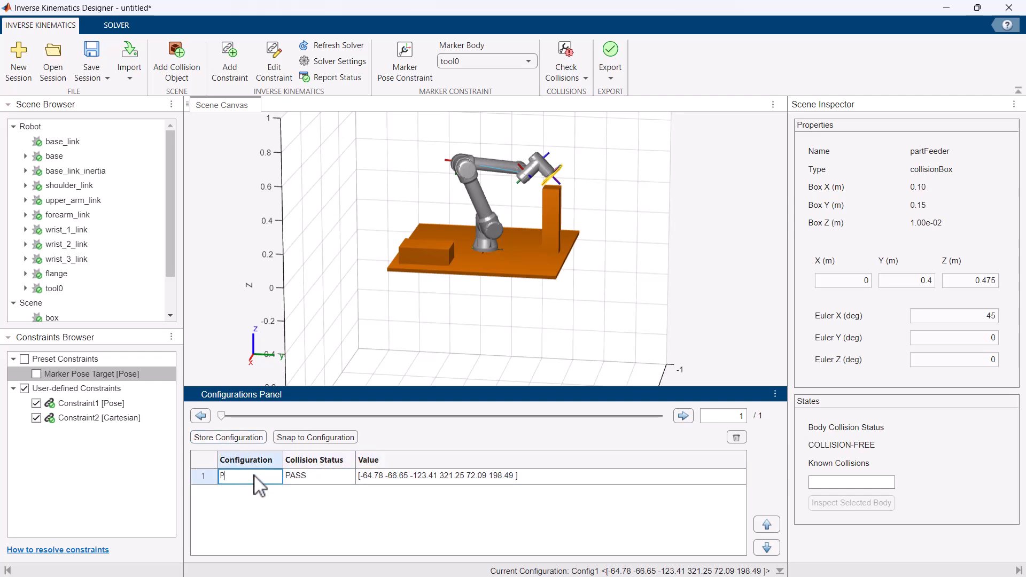
text(ick up)
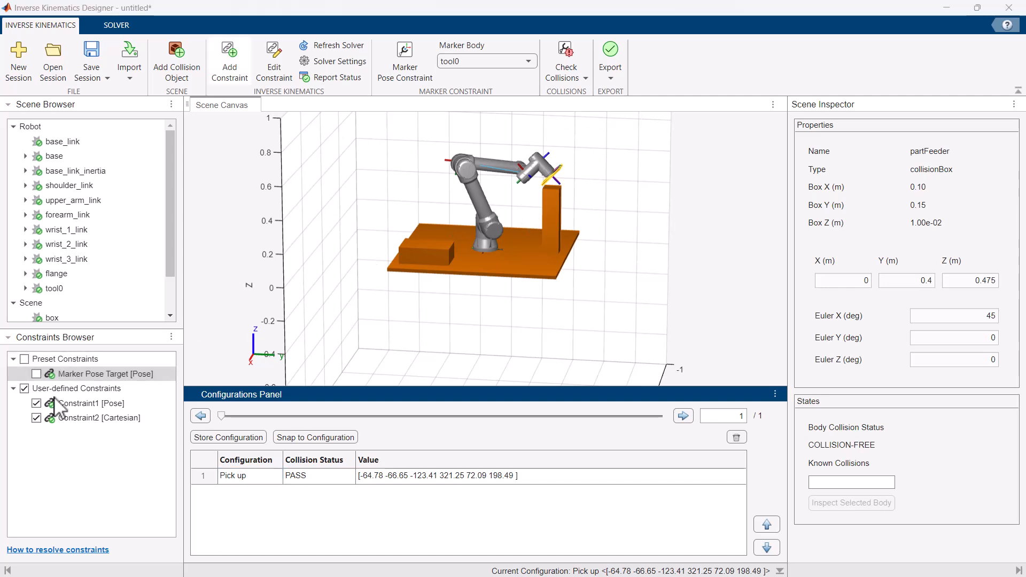
Step: Disable earlier user-defined constraints and apply an aiming constraint on tool0 with X 0.3
click(36, 403)
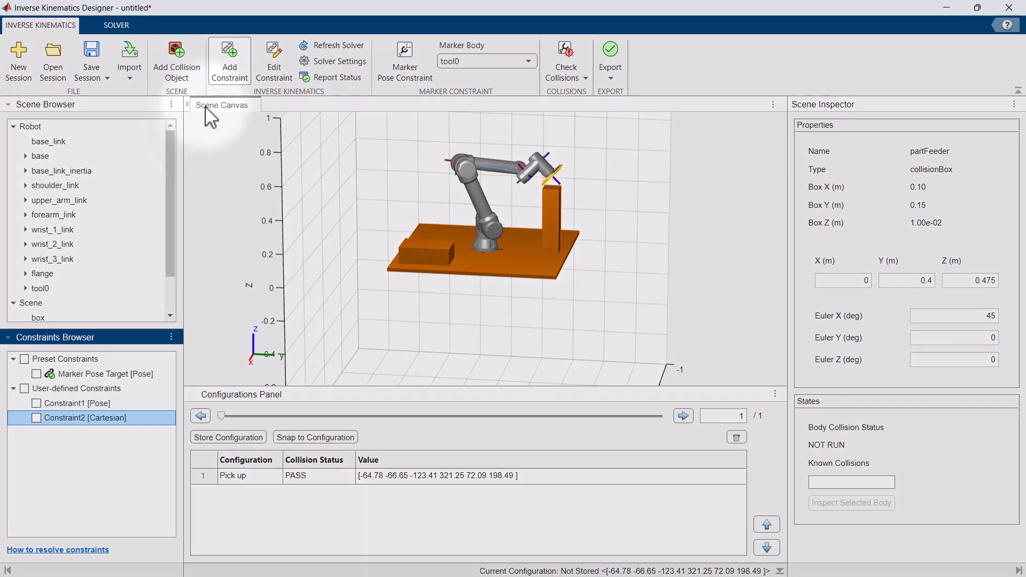
click(229, 58)
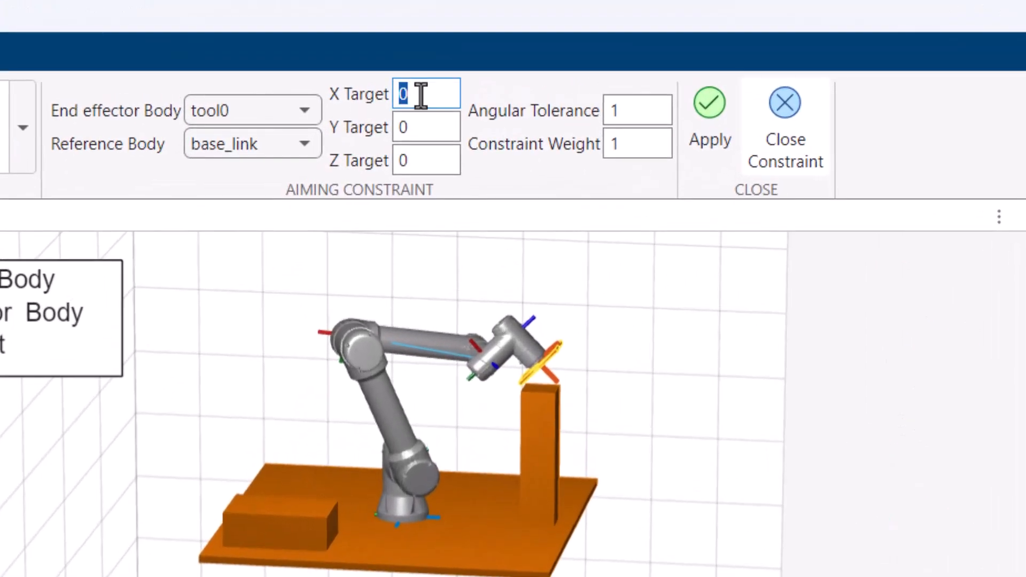
text(0.3)
click(426, 160)
text(.45)
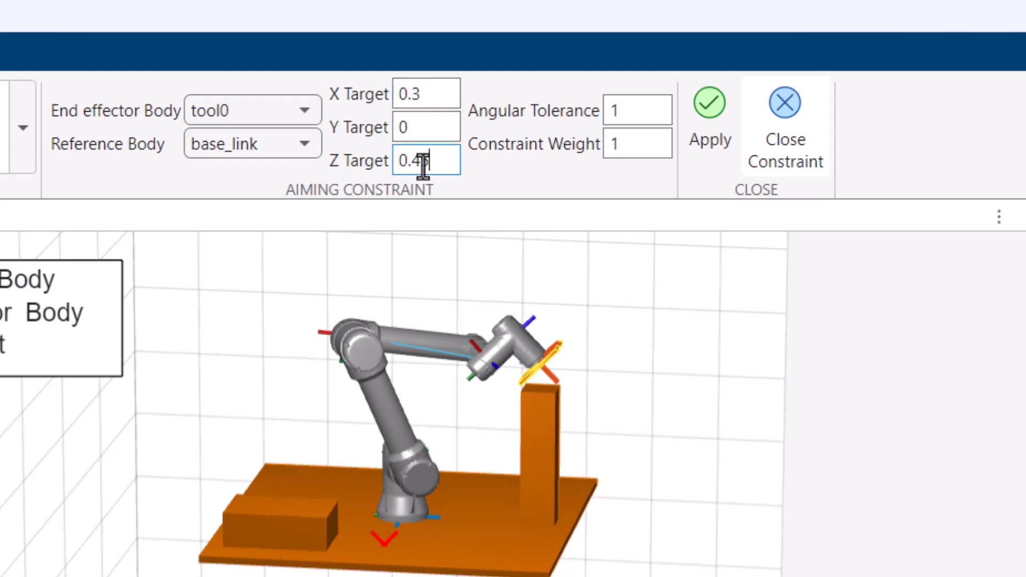
click(785, 103)
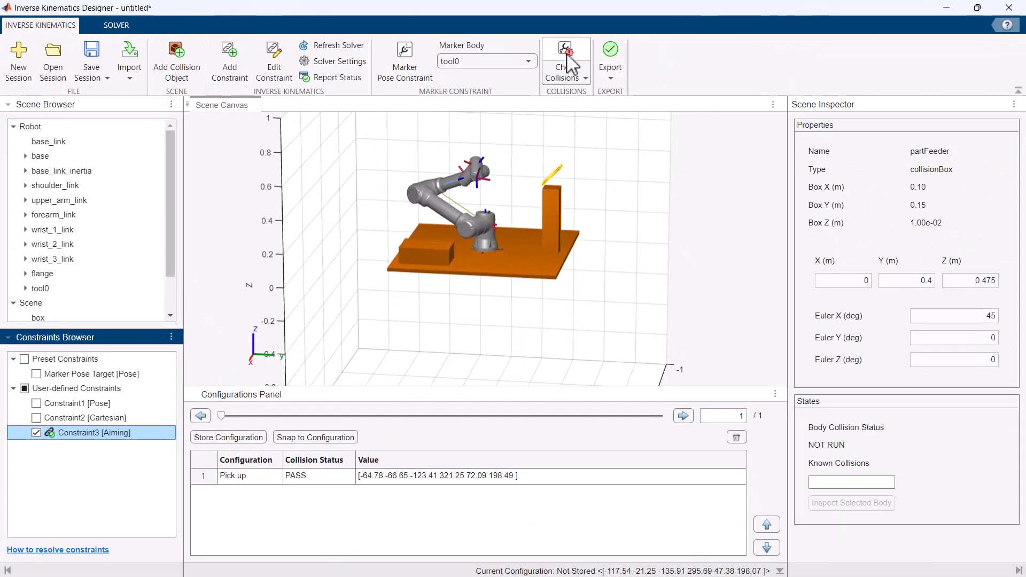
Step: Check collisions and store the resulting pose as configuration 'inter'
click(564, 55)
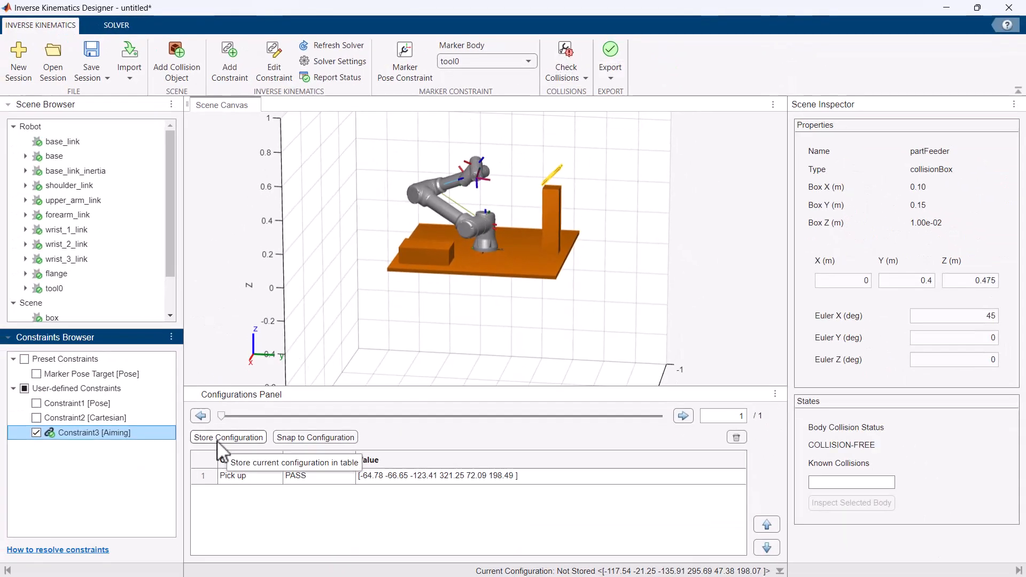
click(228, 437)
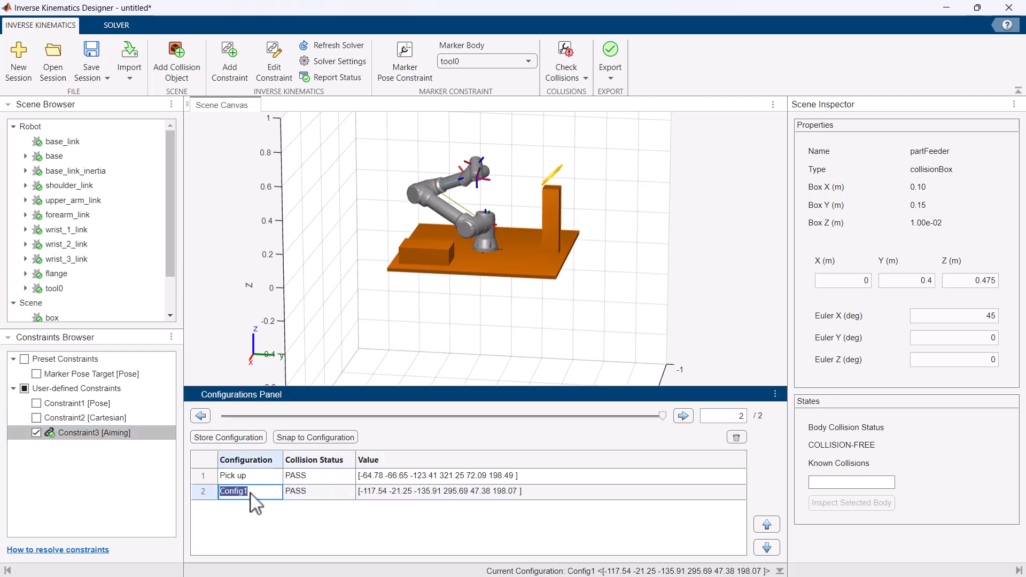
text(inter)
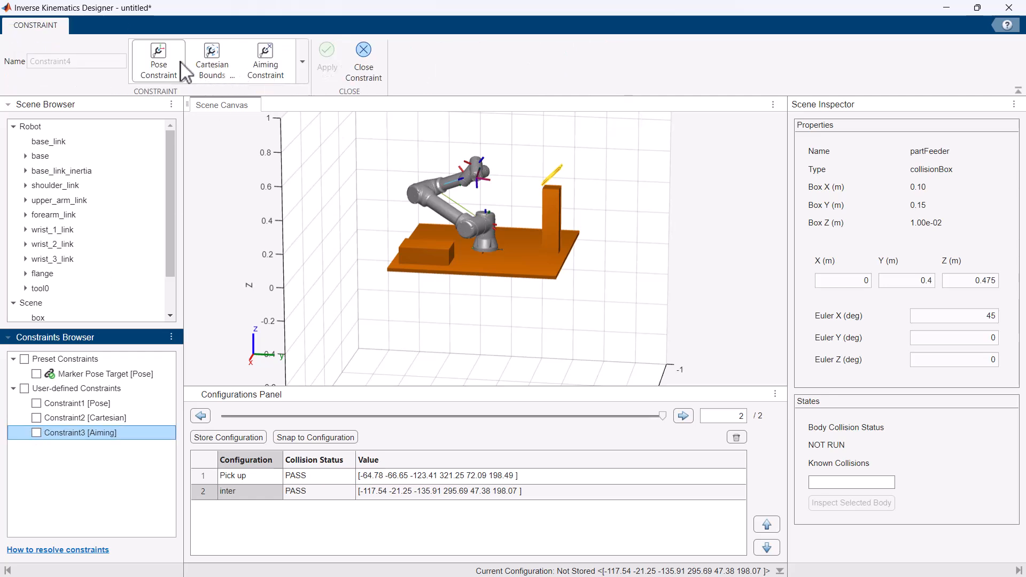
Step: Define a tool0 pose constraint at X 0.3, Y -0.3, Z 0.1 reaching over the box
click(158, 59)
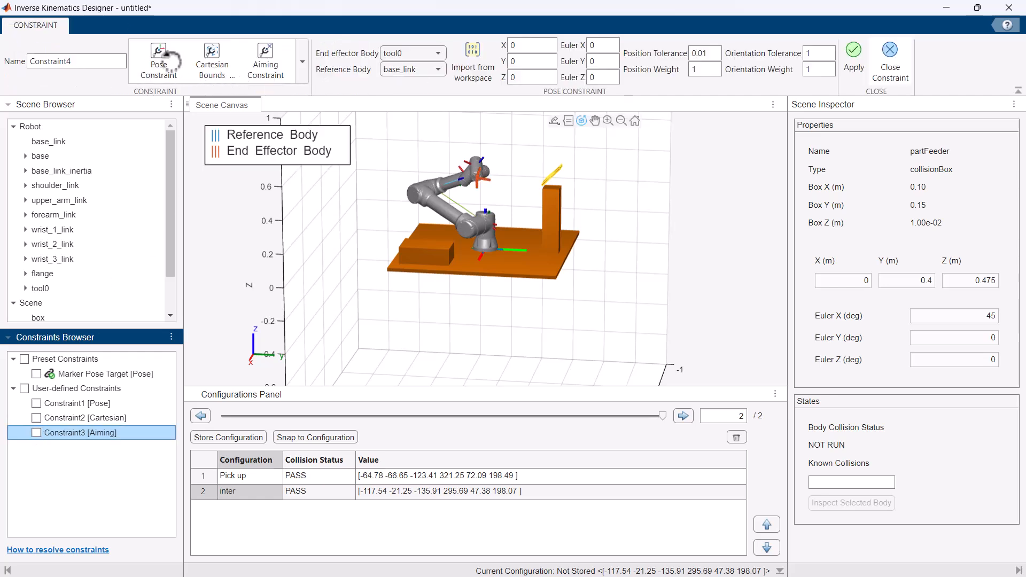
click(32, 318)
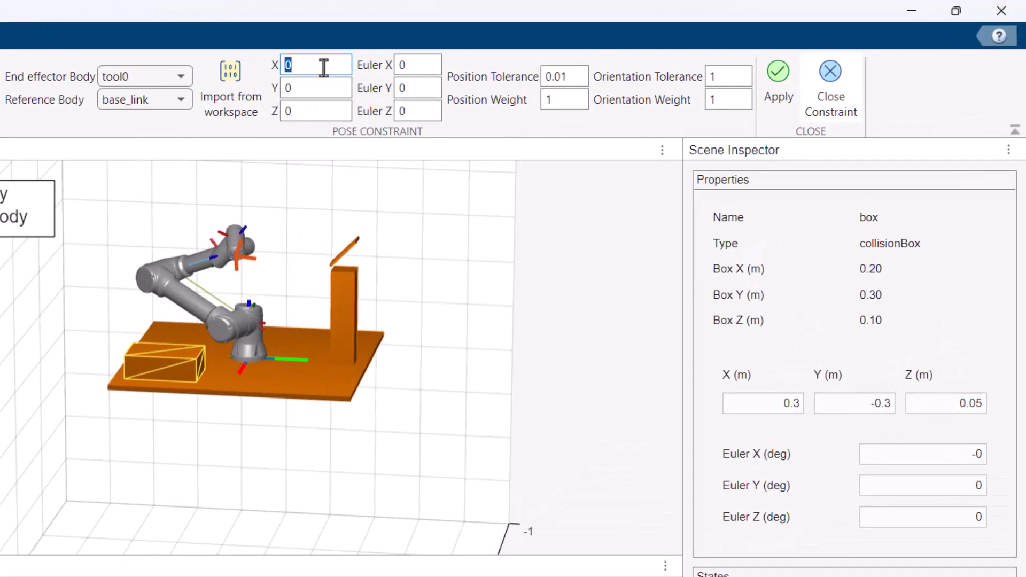
text(-0.3)
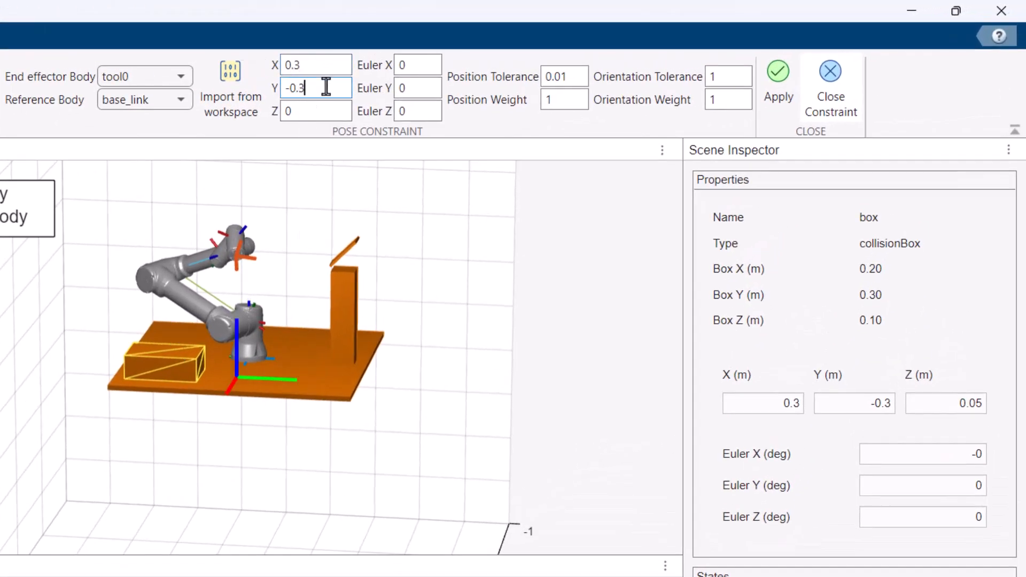
text(0.1)
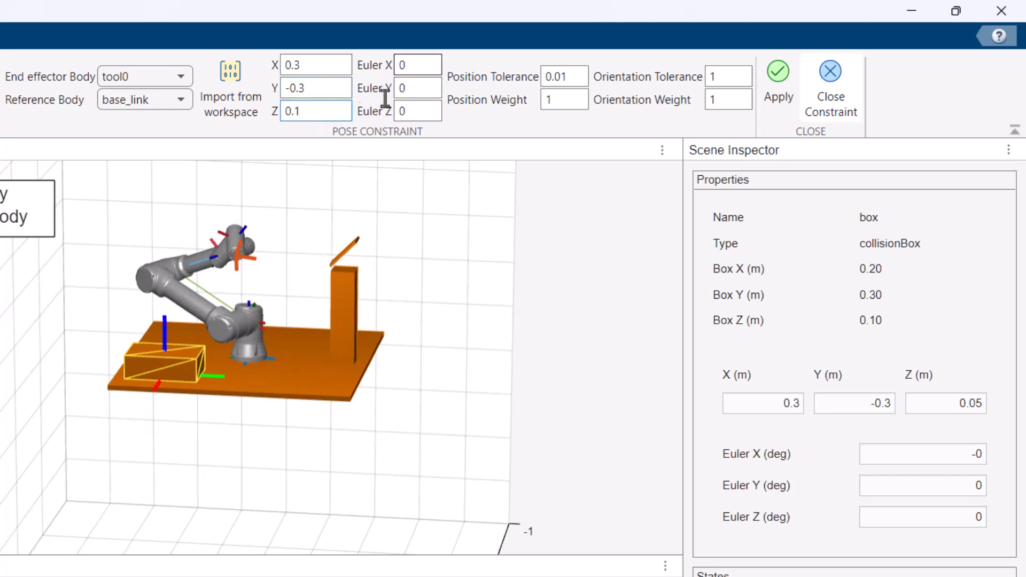
text(-1)
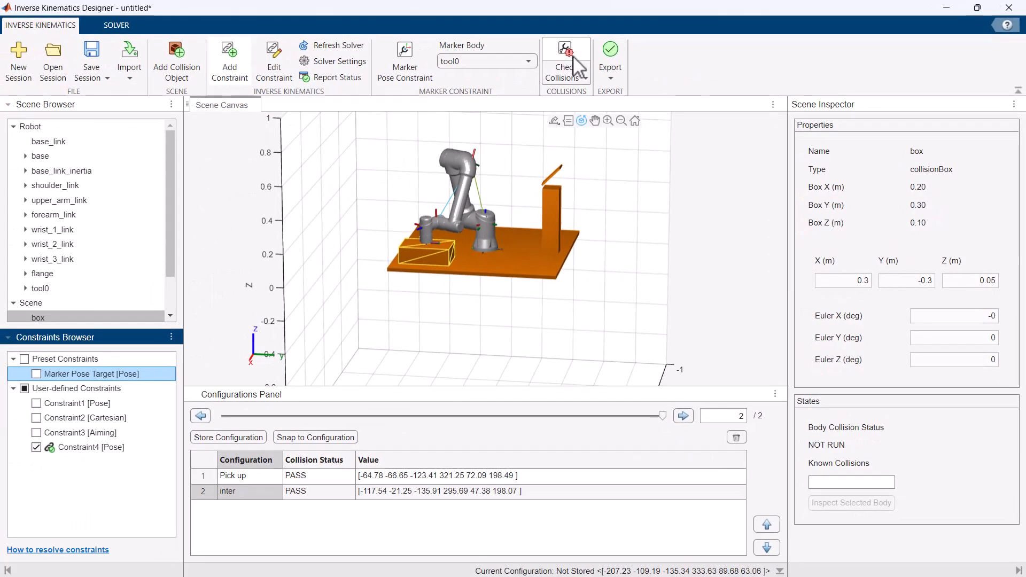
Step: Check collisions and store the resulting pose as configuration 'Place'
click(564, 58)
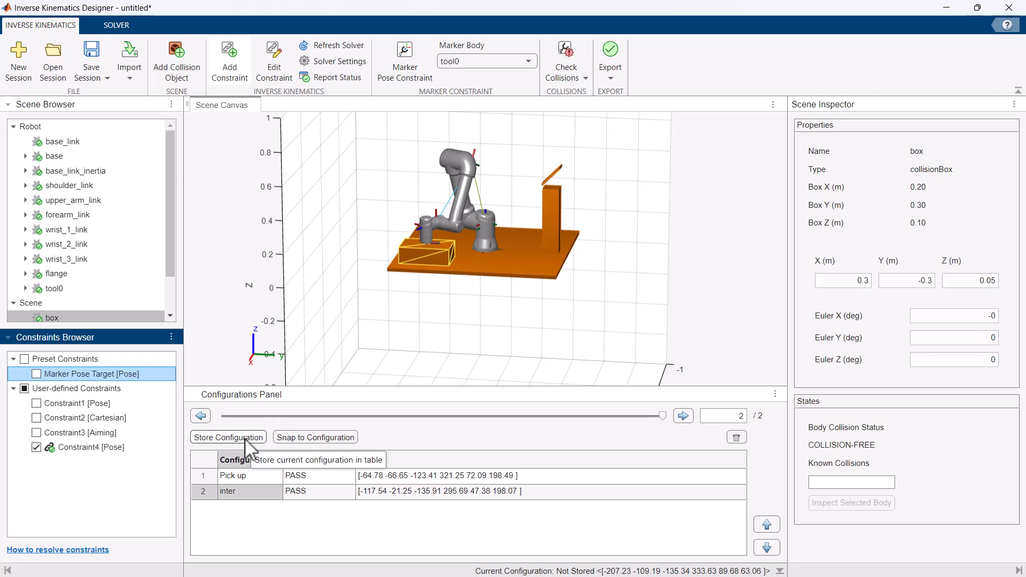
click(227, 437)
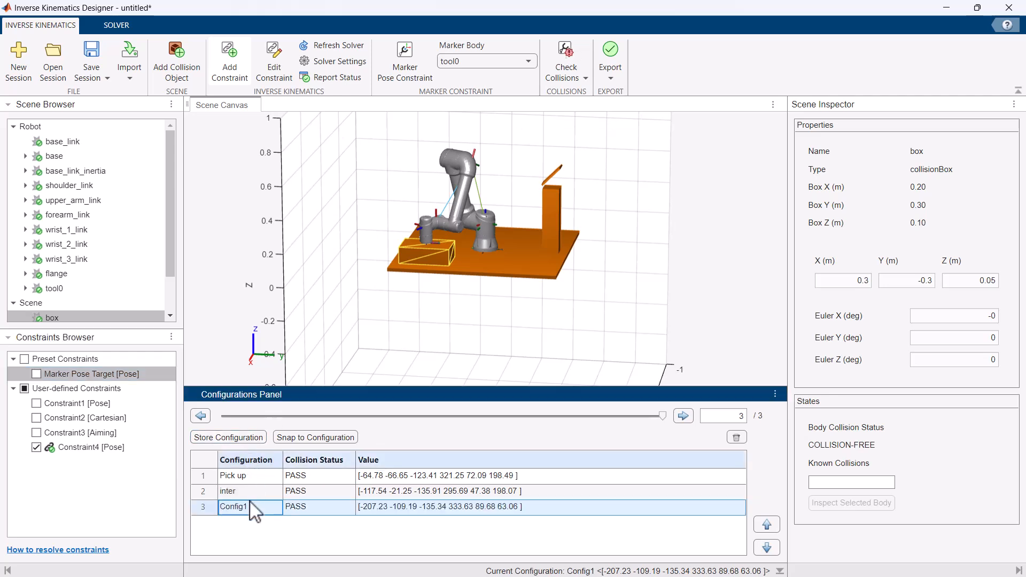
text(Place)
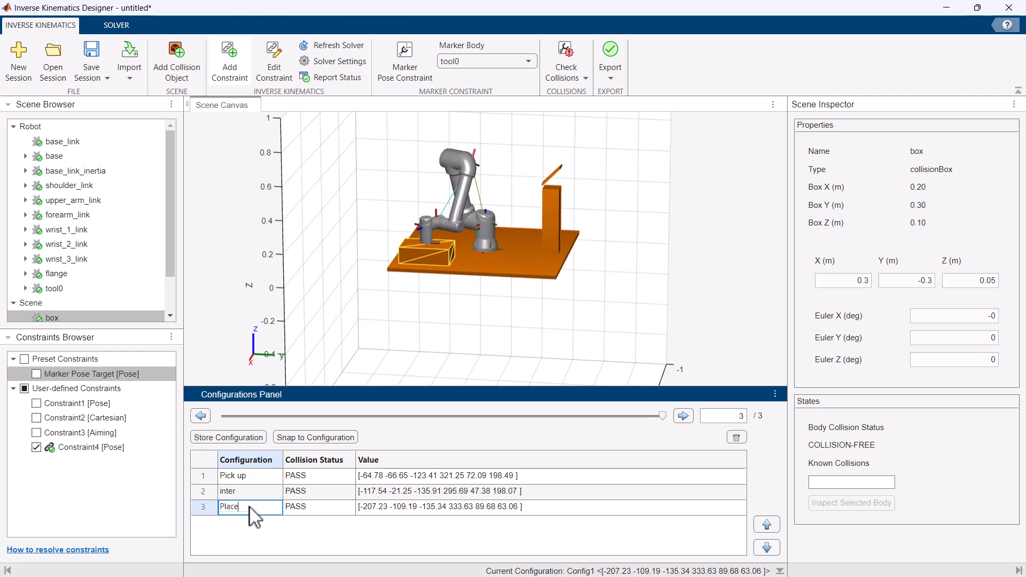
click(314, 437)
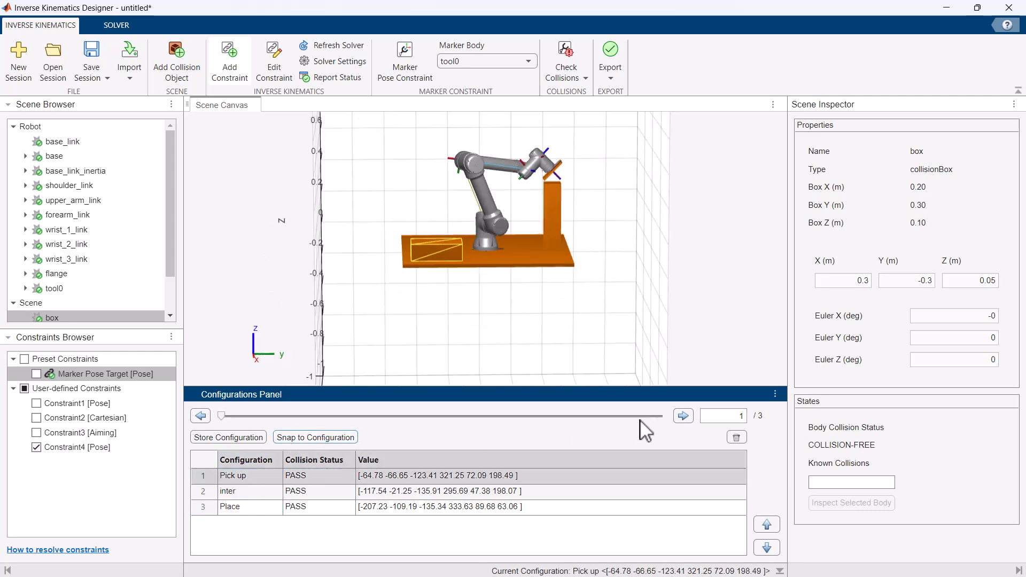
Step: Step through the Place, inter and Pick up configurations and show the Export choices
click(684, 415)
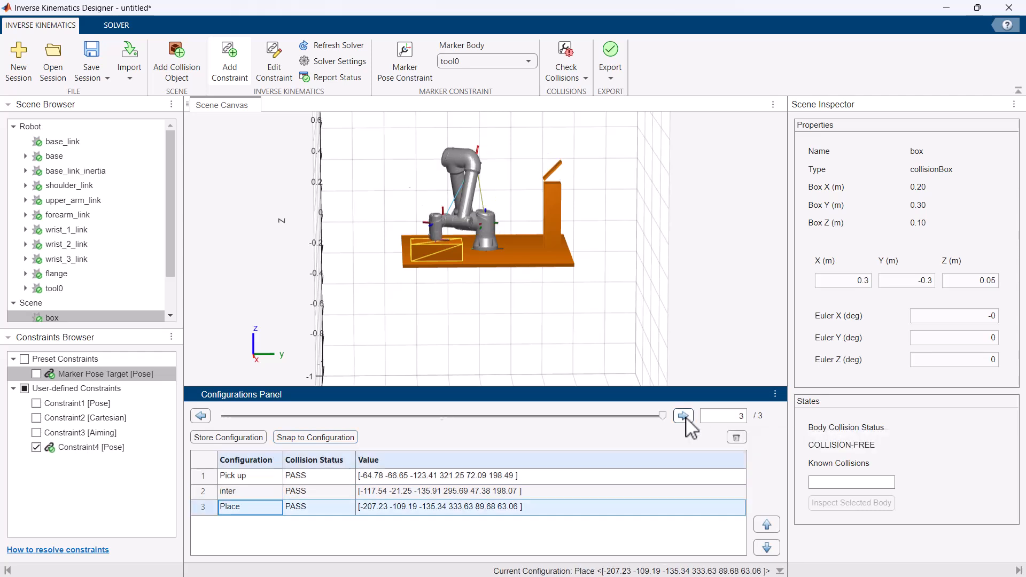
click(200, 416)
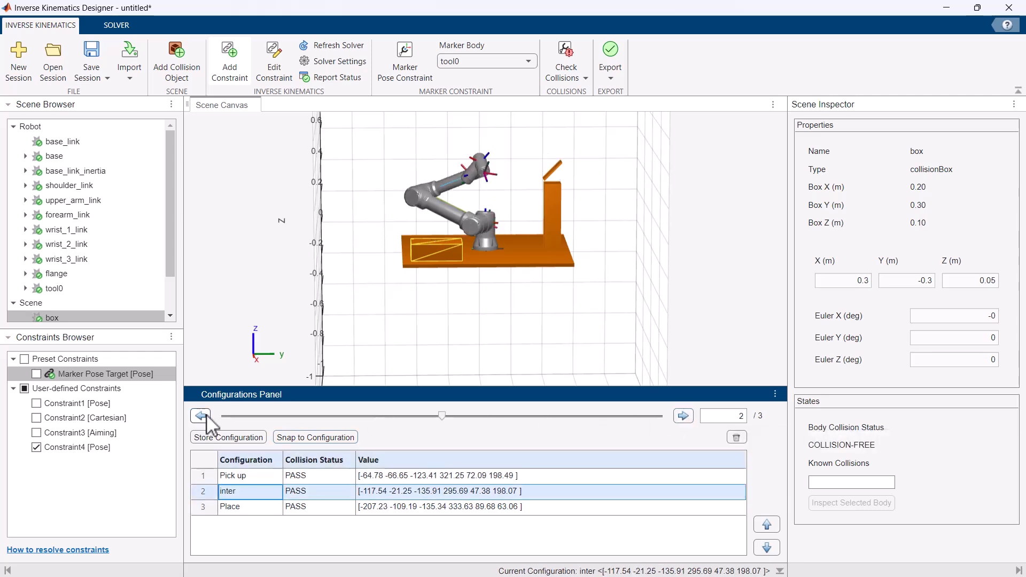
click(200, 416)
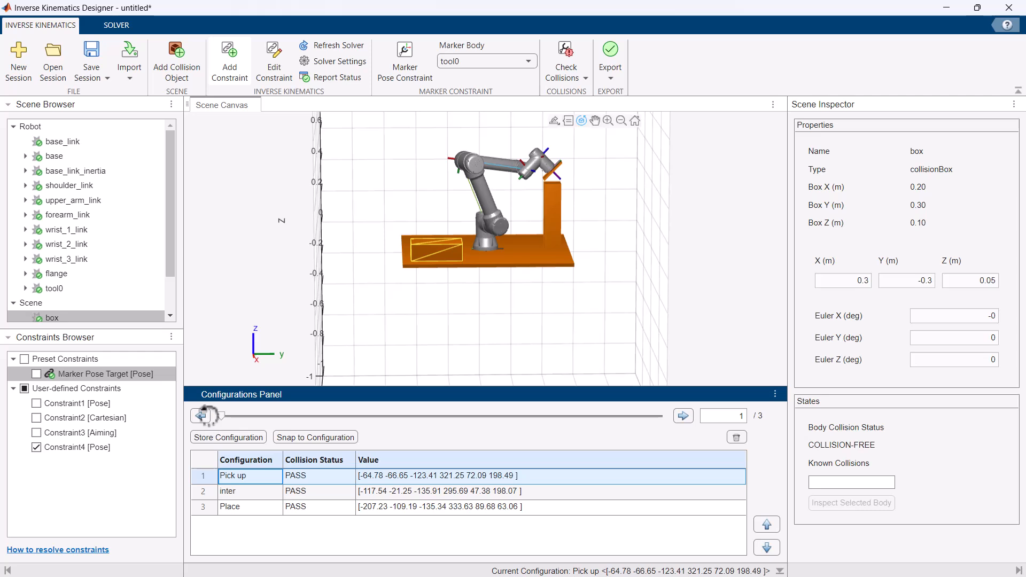
click(609, 55)
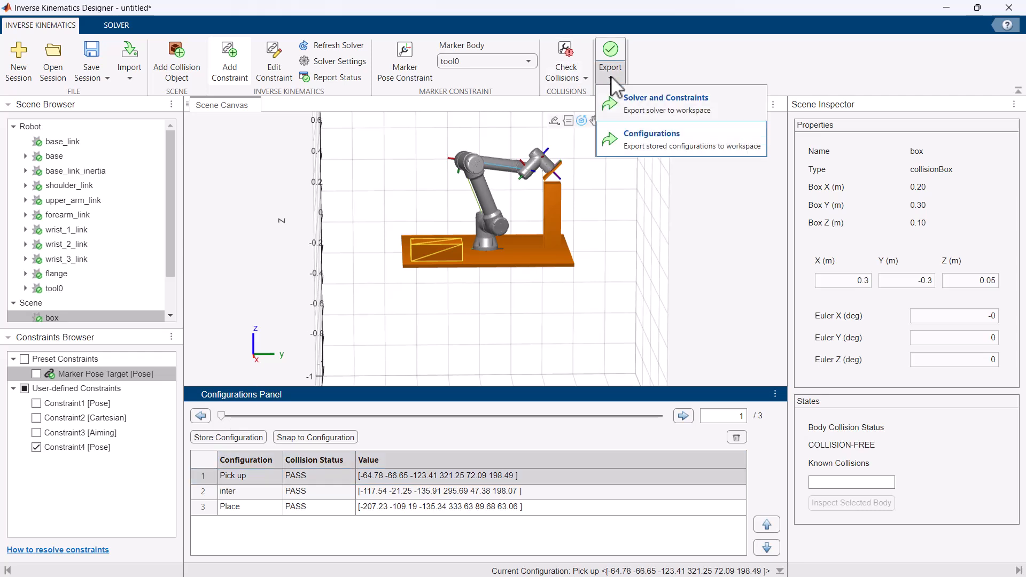
Step: Export the three stored configurations to the workspace as the waypointData matrix
click(651, 138)
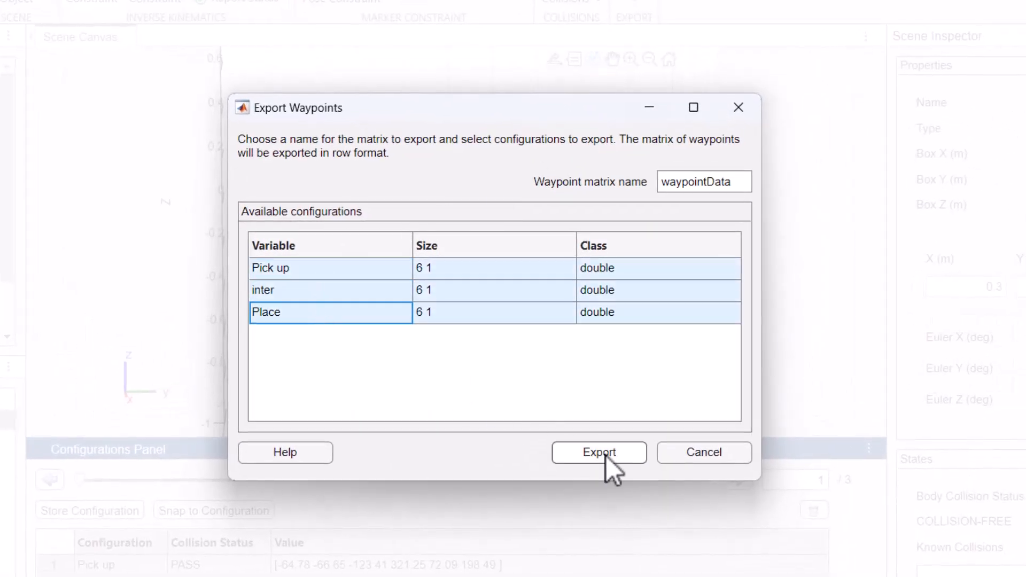
click(599, 452)
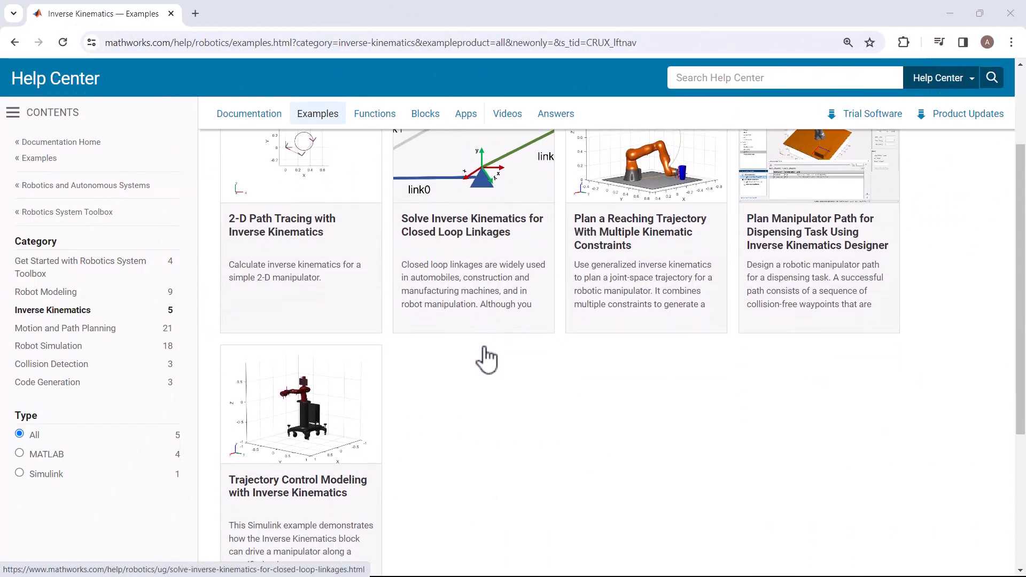
mouse_move(66, 329)
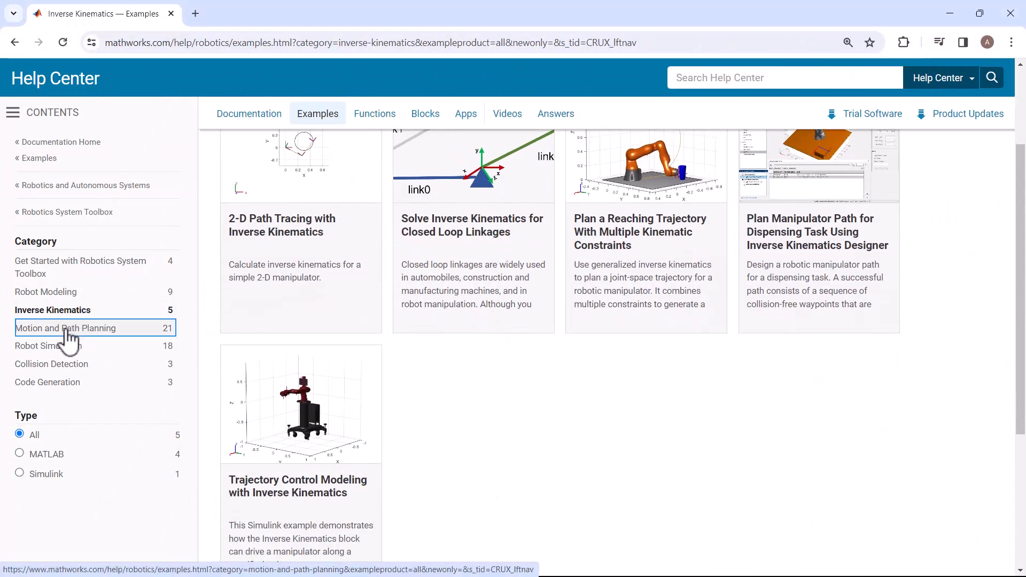
Step: Show the Motion and Path Planning examples from the Help Center category sidebar
click(65, 328)
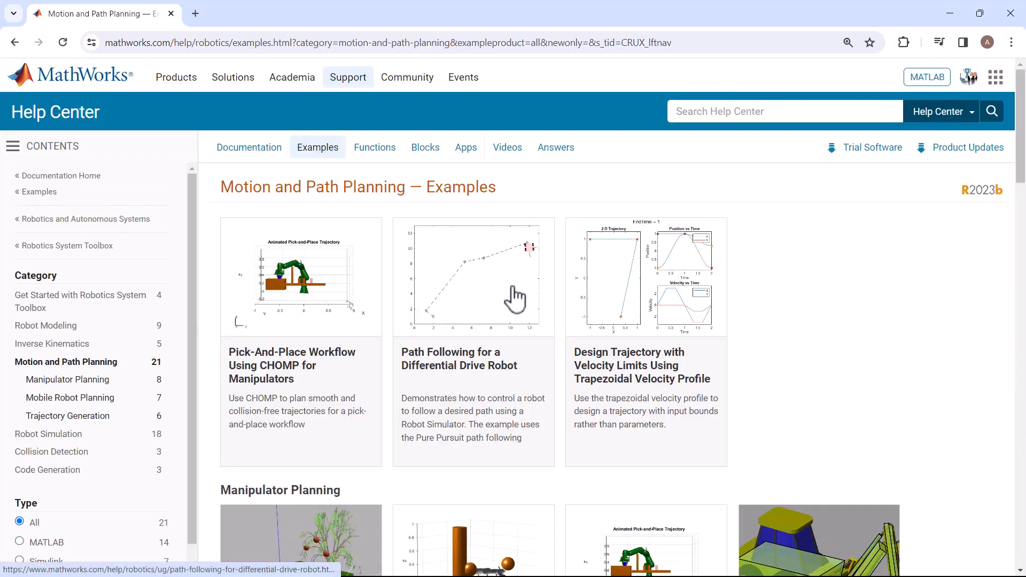